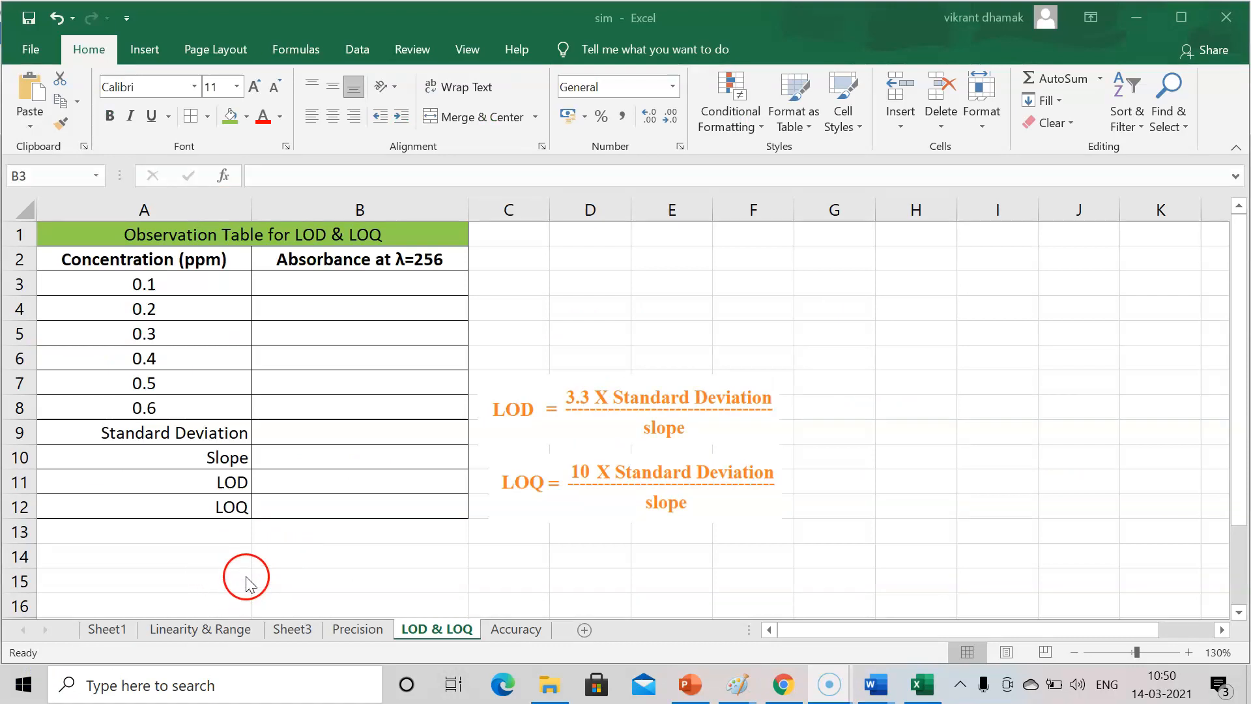
{"action": "mouse_move", "coordinate": [279, 382]}
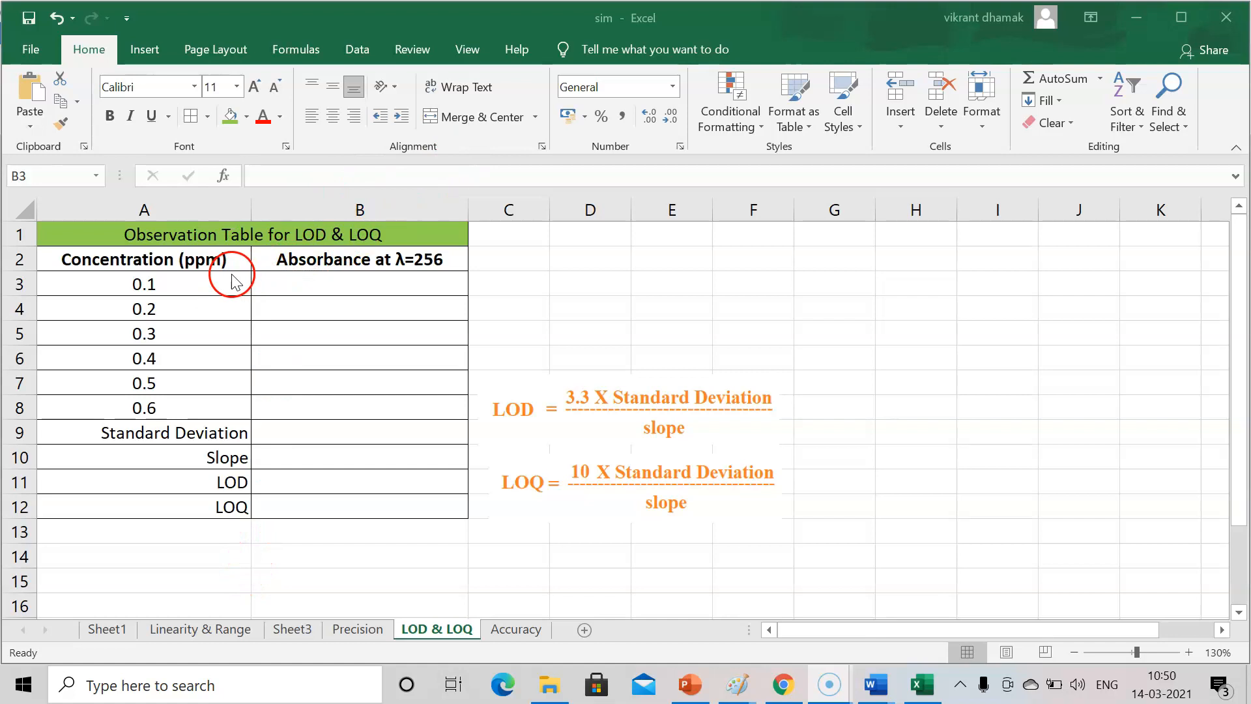
{"action": "mouse_move", "coordinate": [336, 244]}
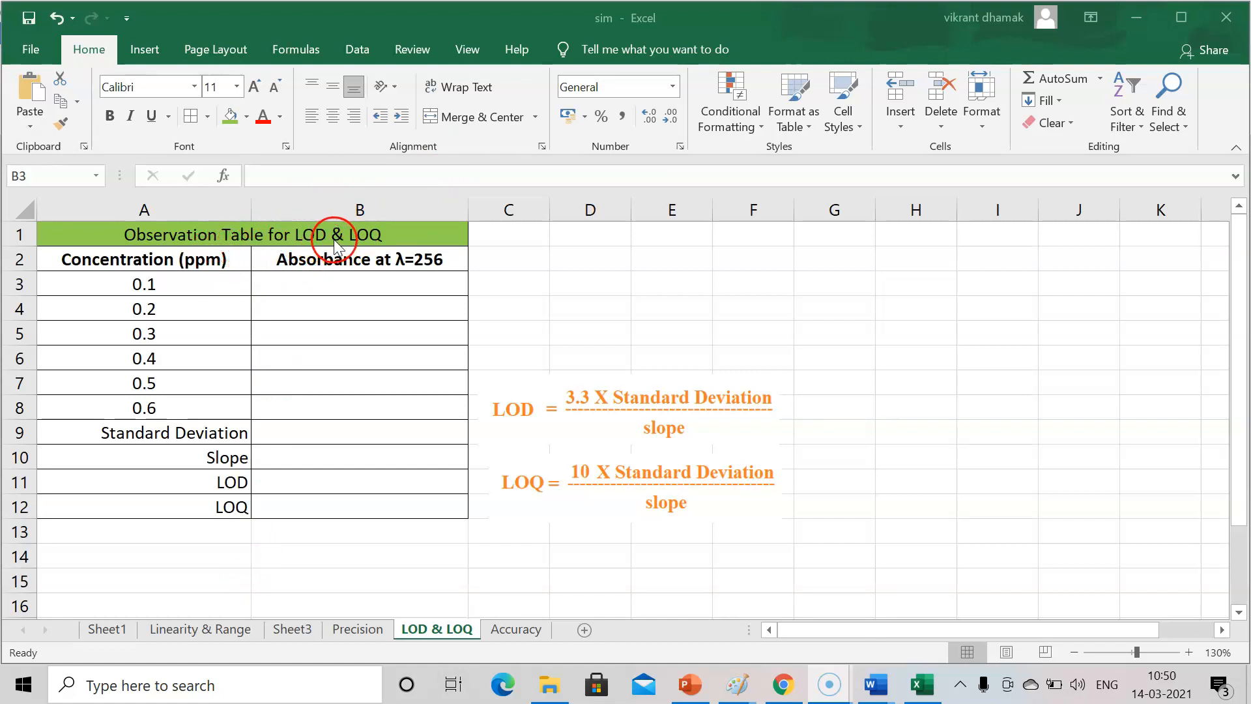
{"action": "mouse_move", "coordinate": [155, 275]}
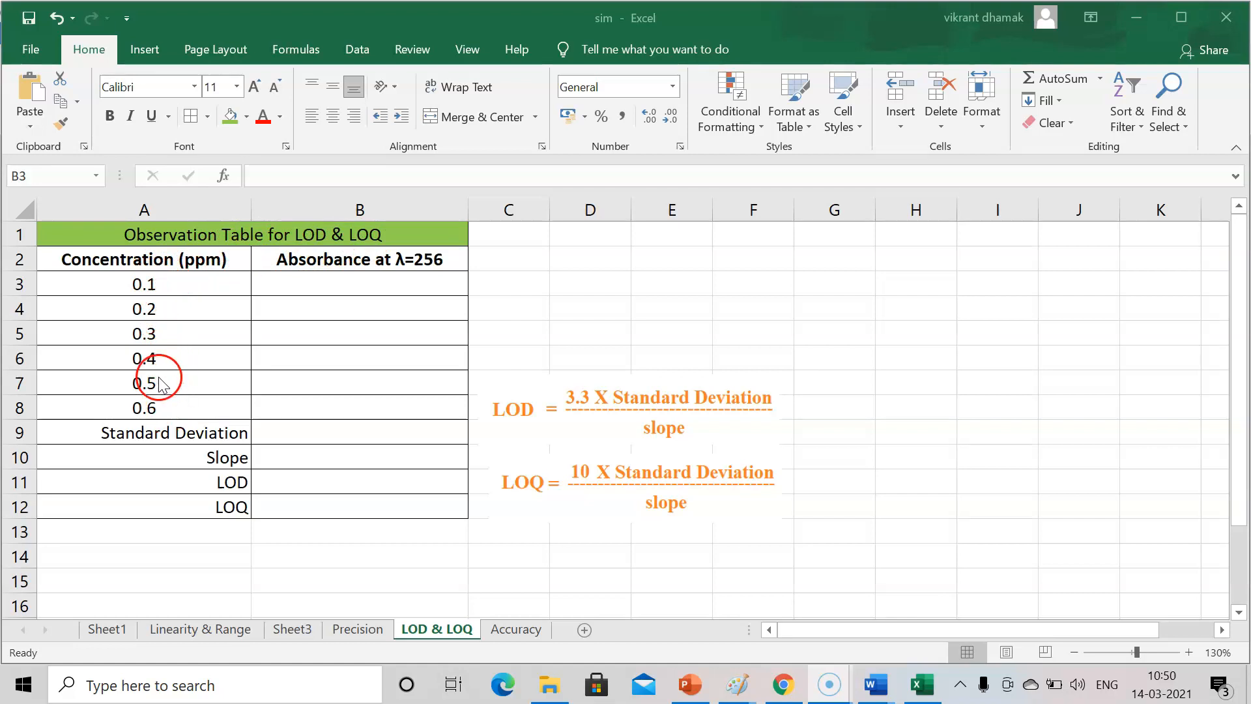
{"action": "mouse_move", "coordinate": [174, 284]}
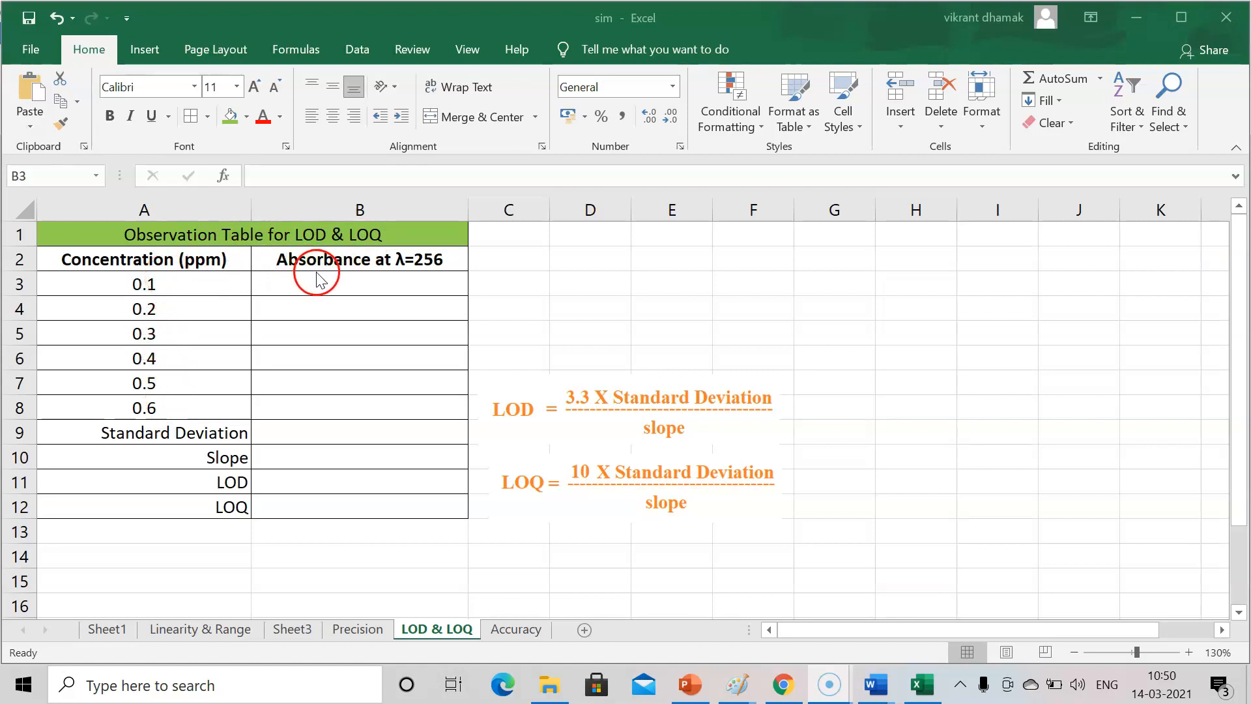
{"action": "mouse_move", "coordinate": [291, 367]}
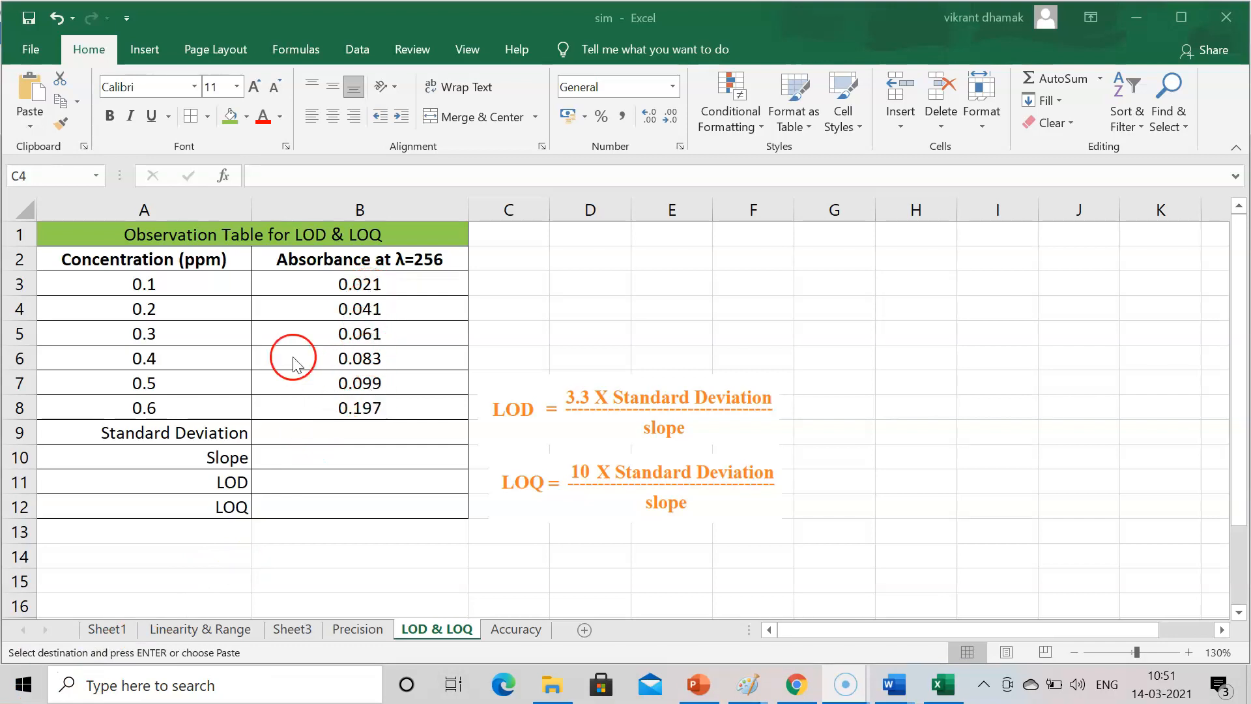
{"action": "mouse_move", "coordinate": [338, 432]}
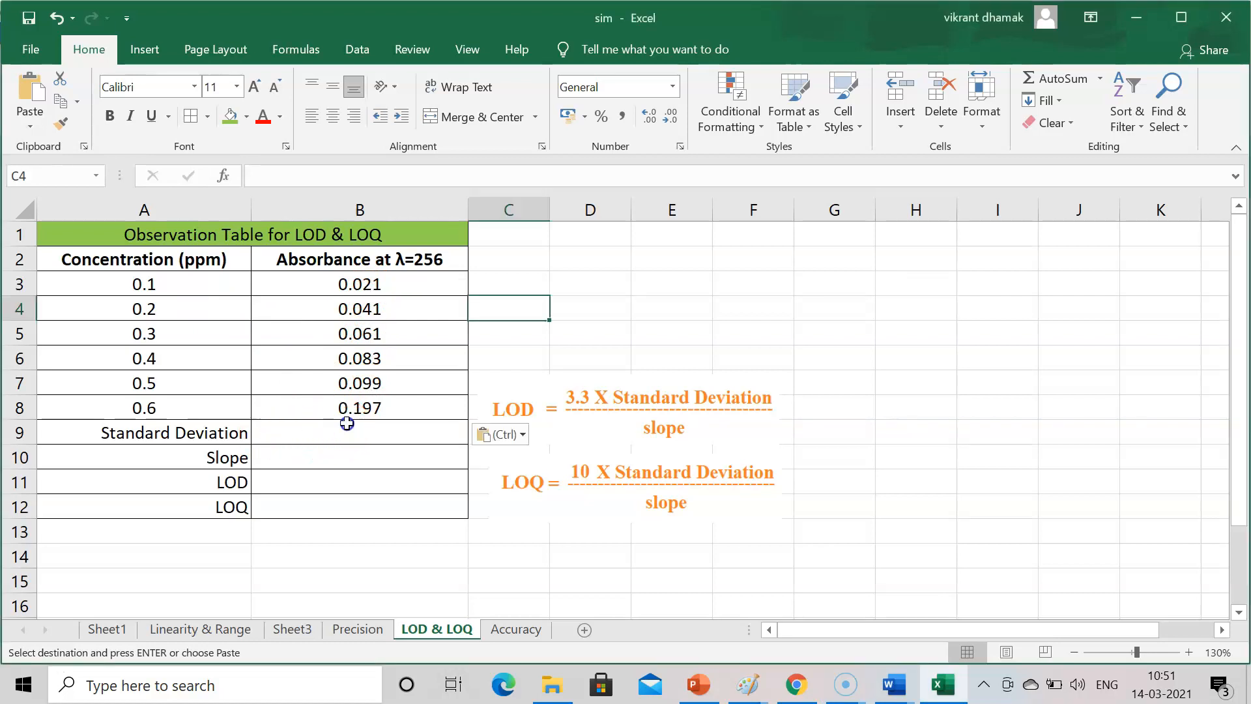
Step: Select the Standard Deviation result cell B9 after pasting the six absorbance readings
{"action": "left_click", "coordinate": [358, 432]}
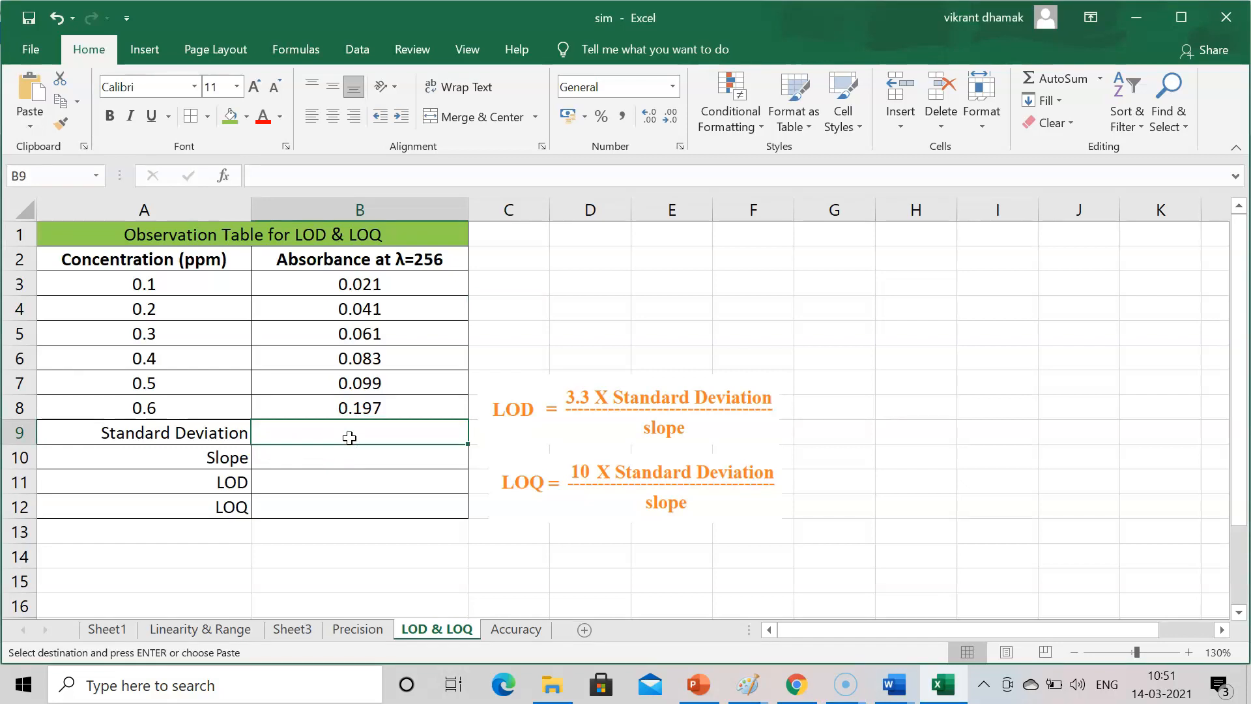
Step: Compute =STDEV(B3:B8) in B9, giving 0.062195391 for the six absorbance values
{"action": "type", "text": "="}
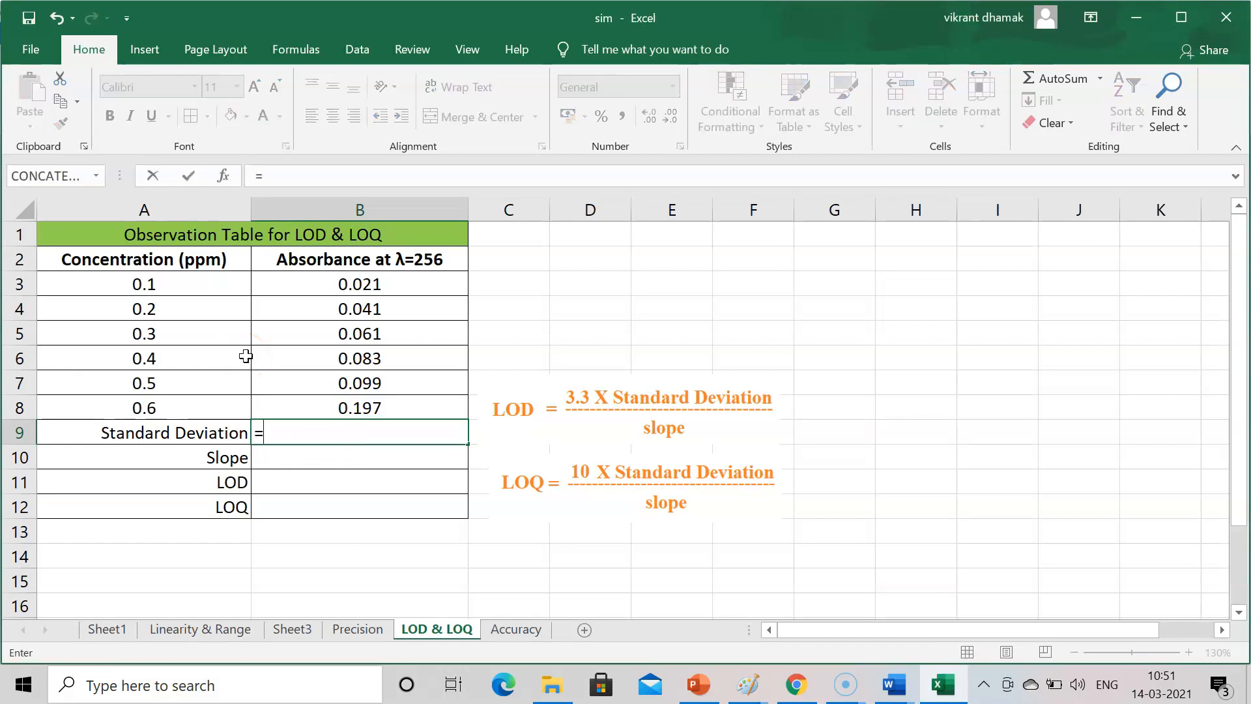
{"action": "type", "text": "s"}
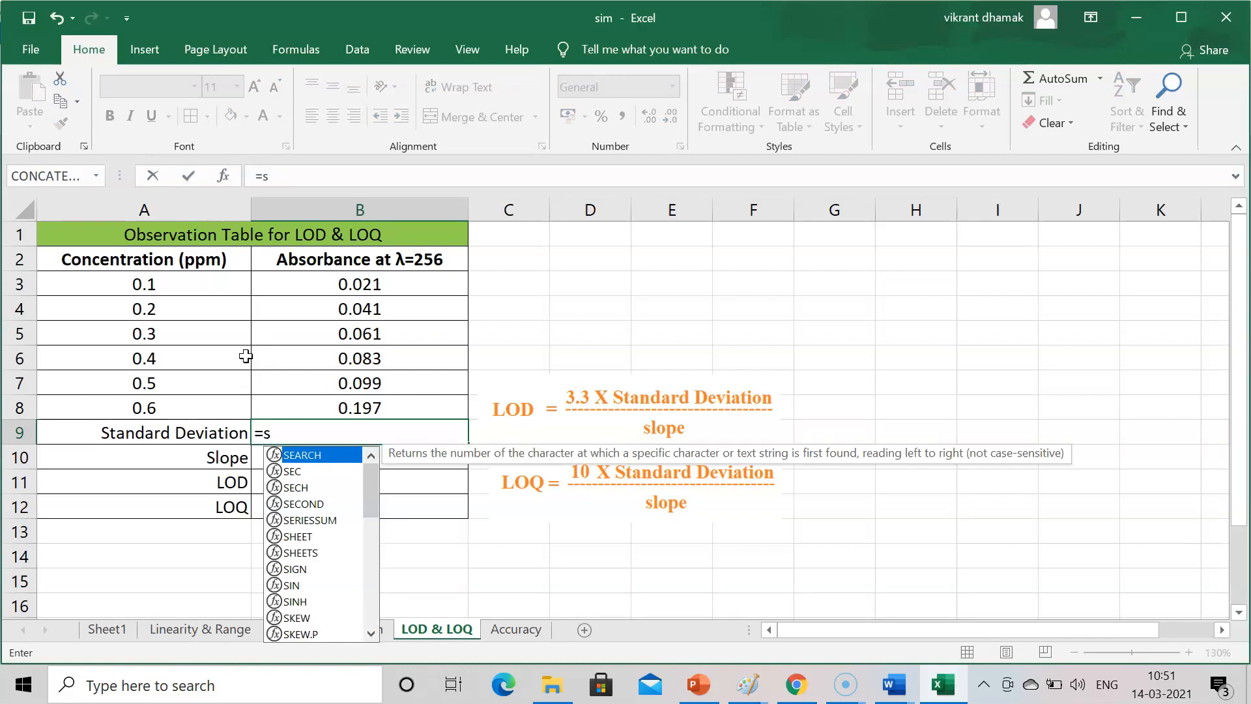
{"action": "type", "text": "t"}
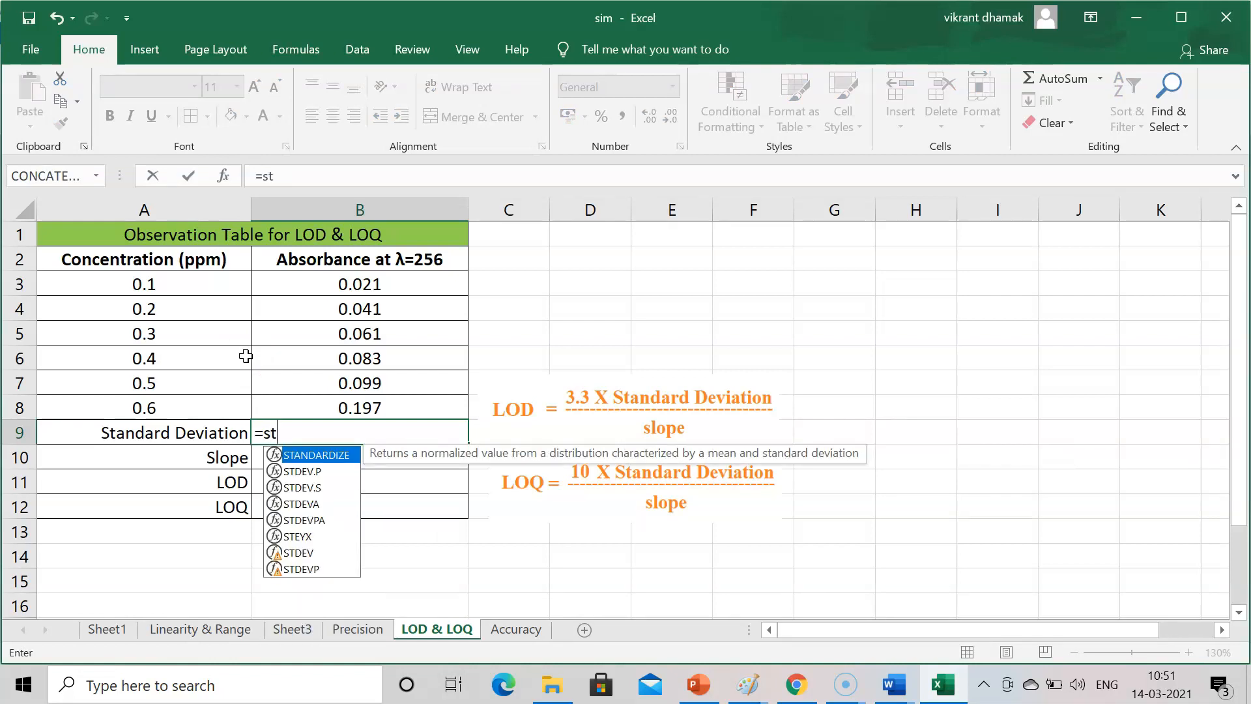
{"action": "type", "text": "d"}
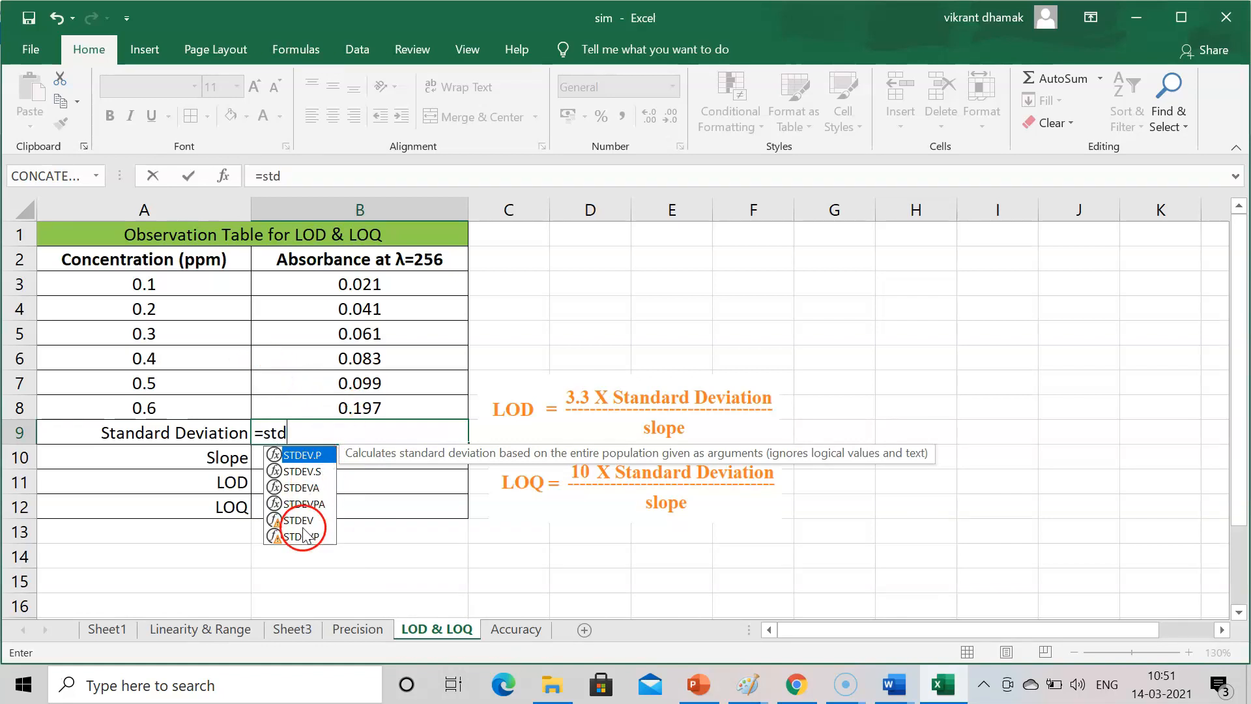
{"action": "mouse_move", "coordinate": [299, 520]}
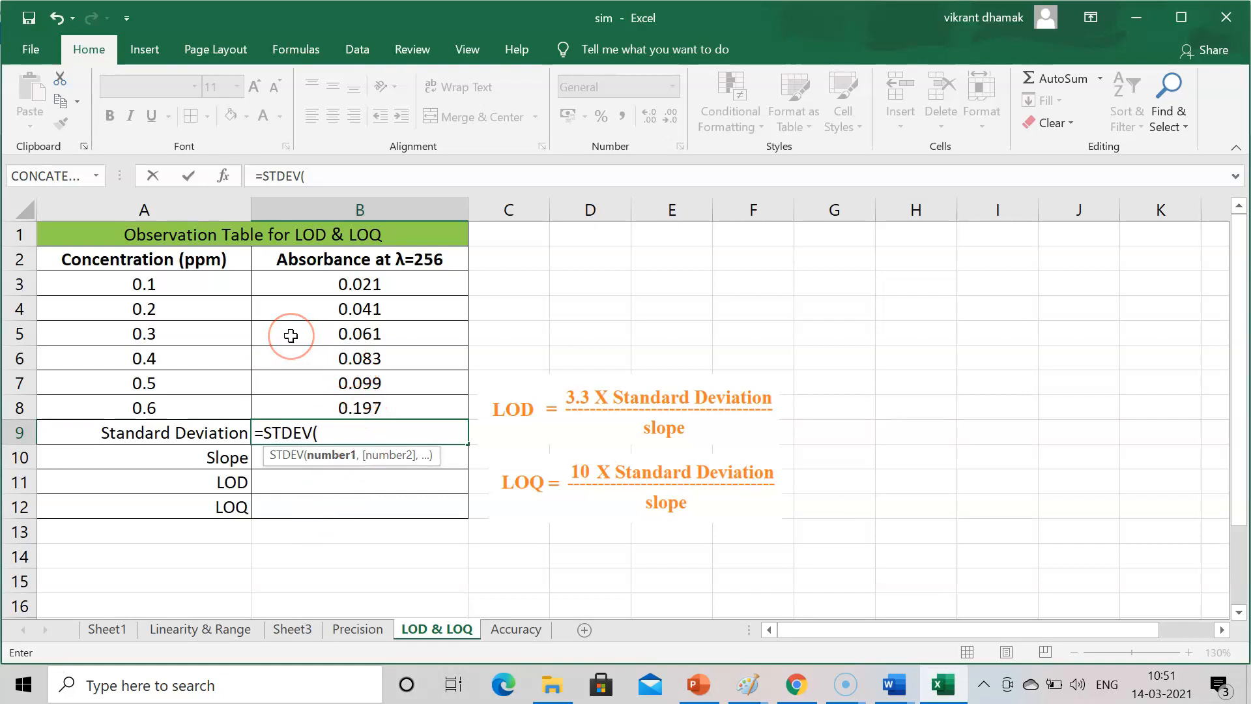
{"action": "mouse_move", "coordinate": [339, 286]}
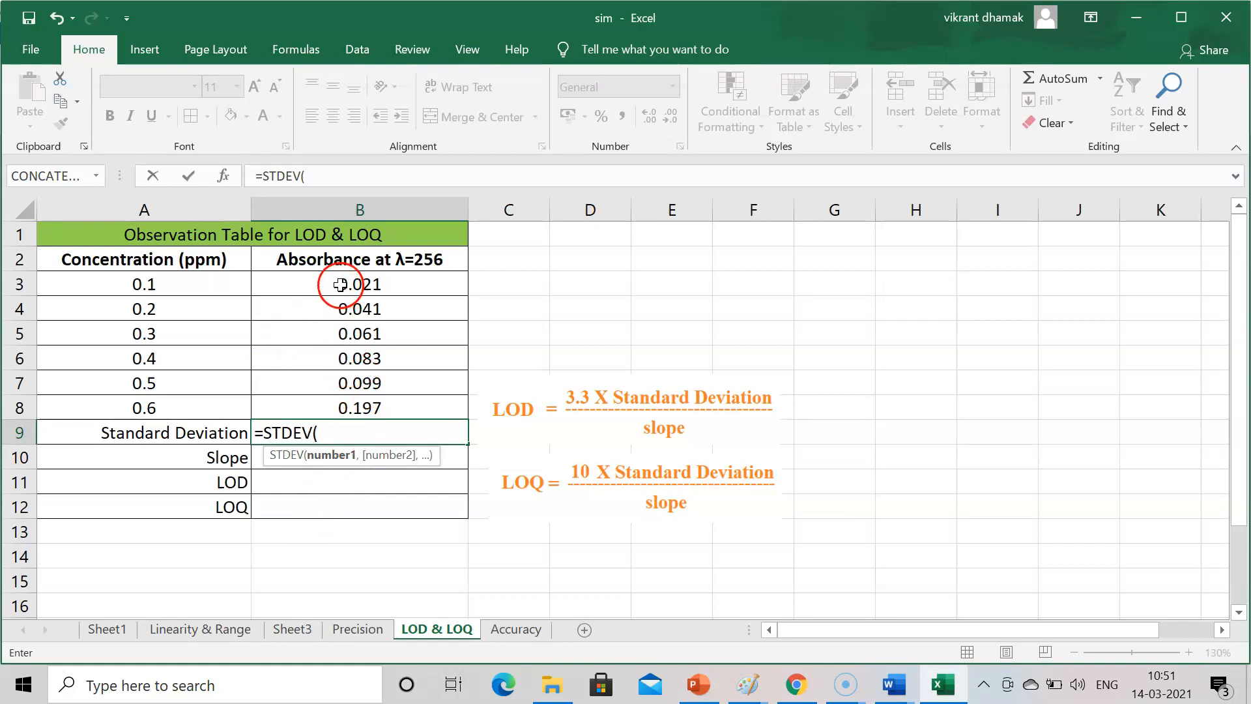
{"action": "left_click_drag", "start_coordinate": [358, 284], "coordinate": [358, 406]}
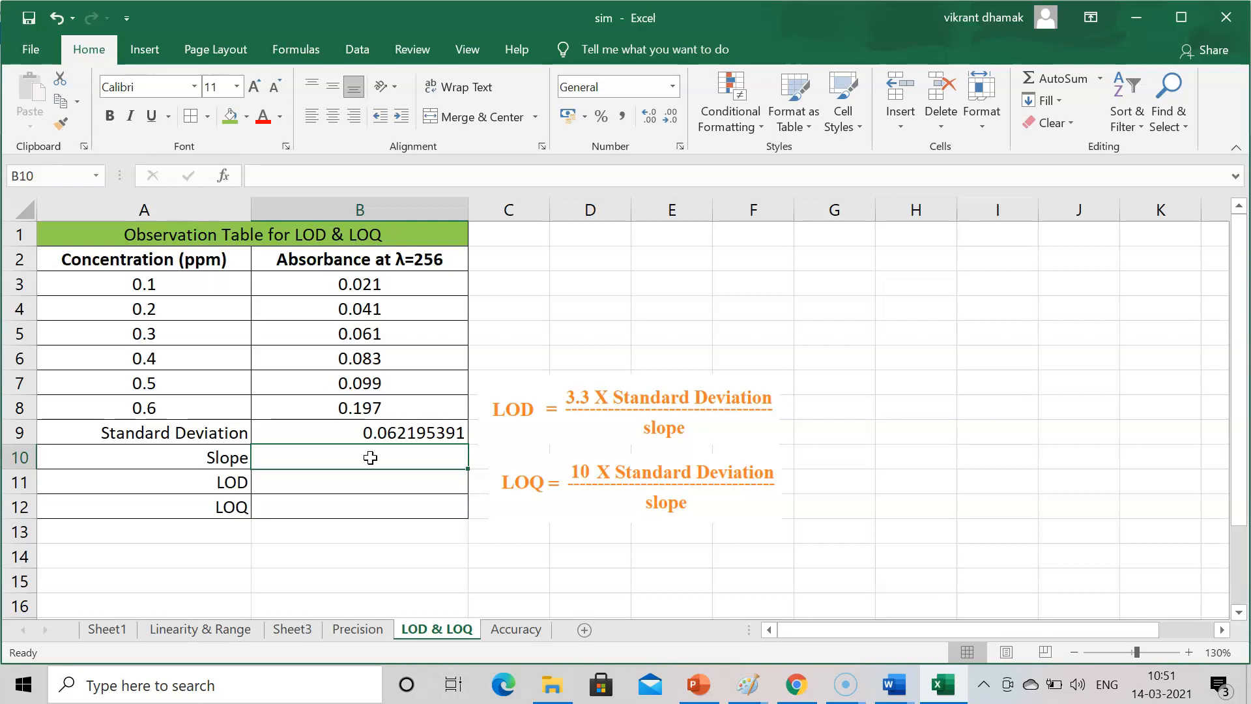
Step: Compute =SLOPE(B3:B8,A3:A8) in B10, giving 0.307428571 for absorbance against concentration
{"action": "type", "text": "="}
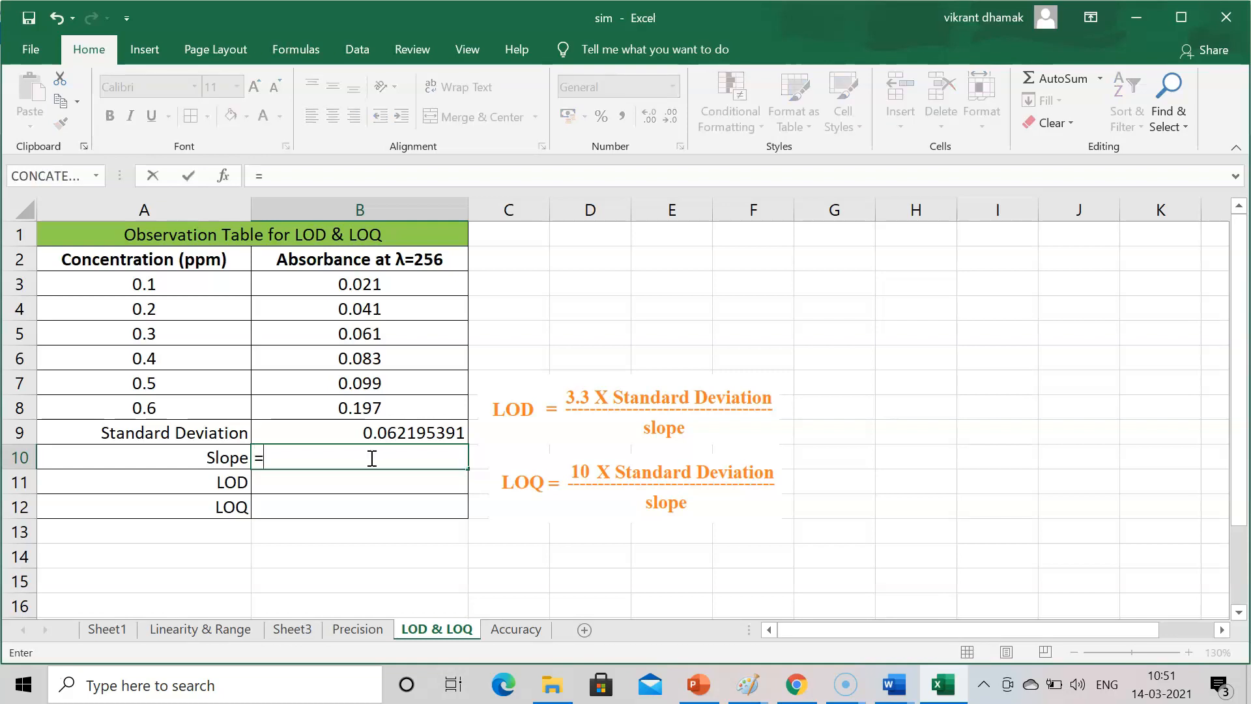
{"action": "type", "text": "s"}
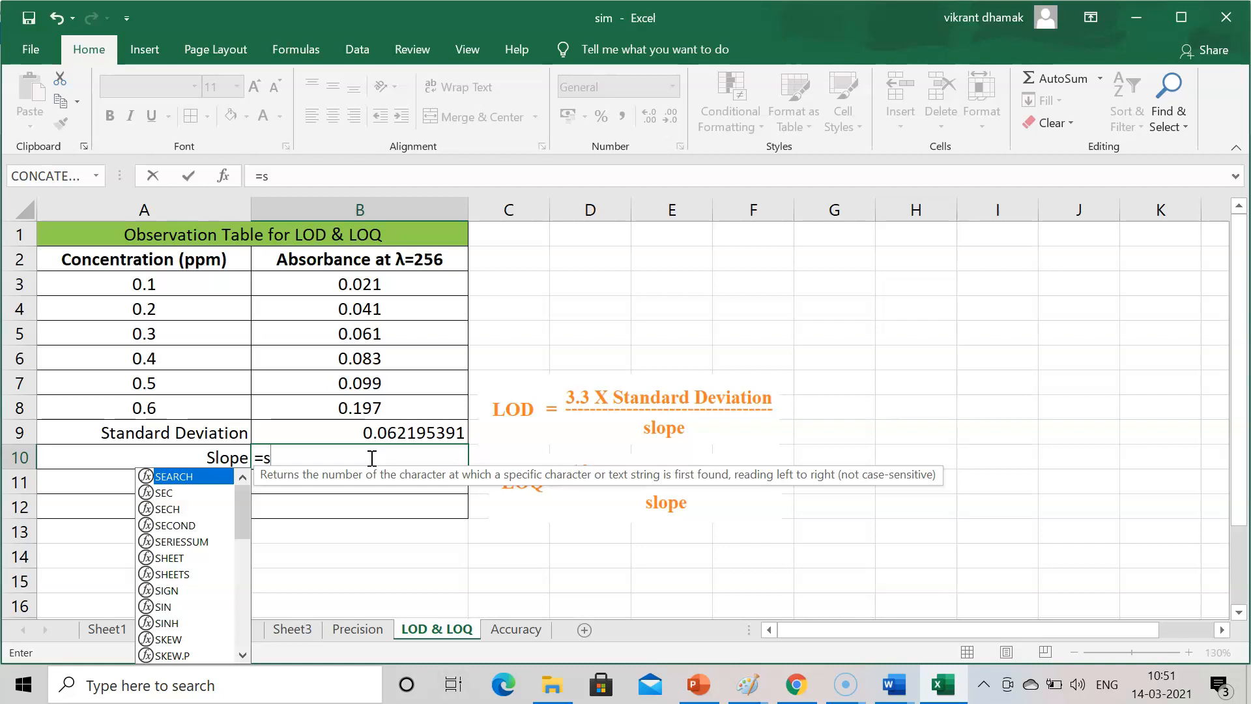
{"action": "type", "text": "lo"}
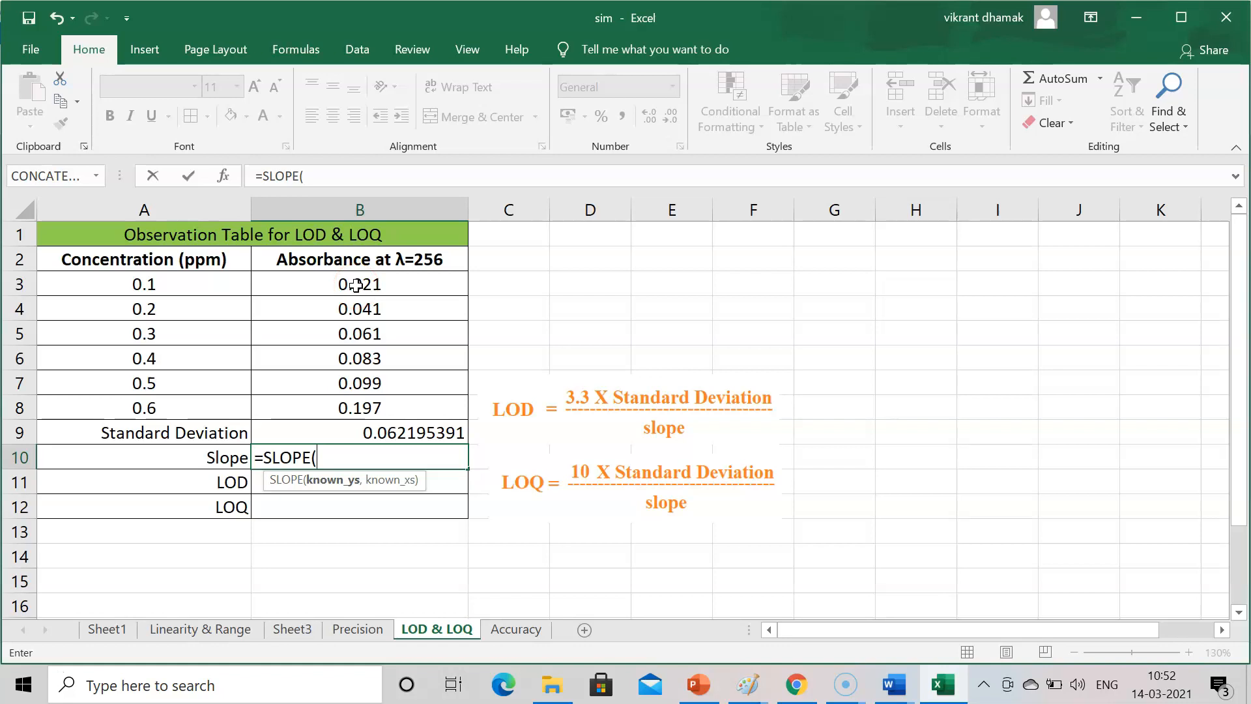
{"action": "left_click", "coordinate": [359, 284]}
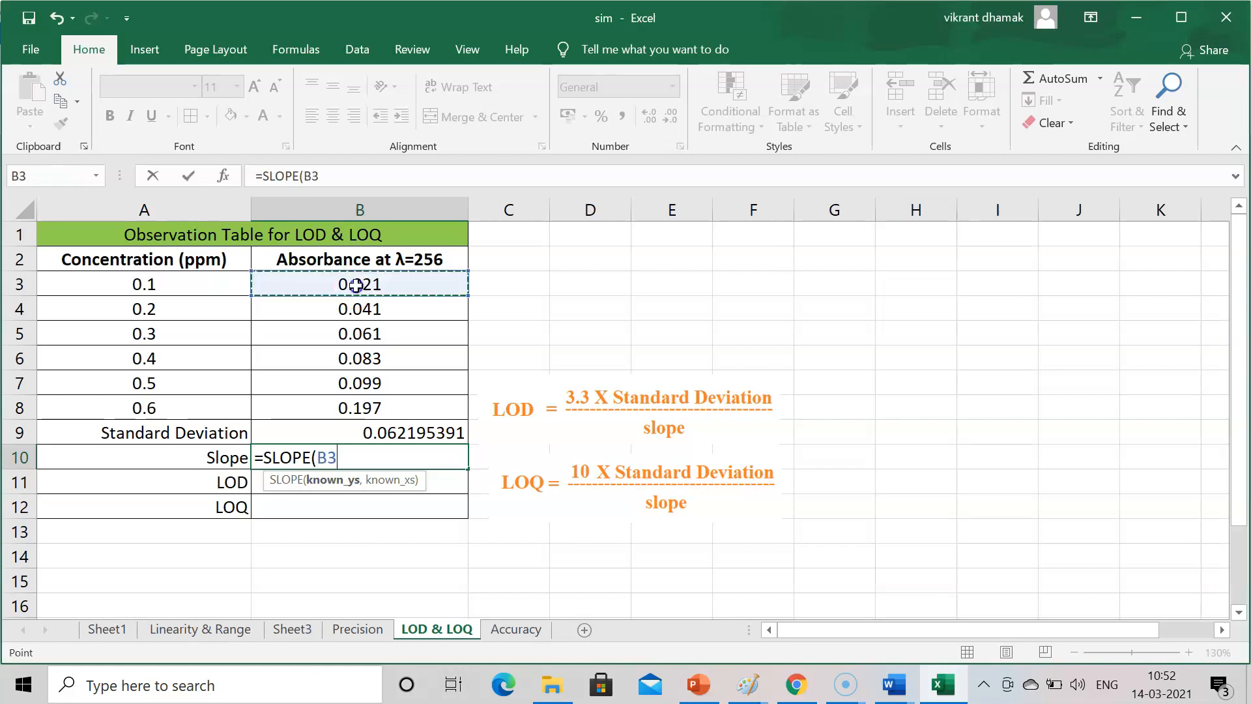
{"action": "left_click_drag", "start_coordinate": [359, 284], "coordinate": [360, 407]}
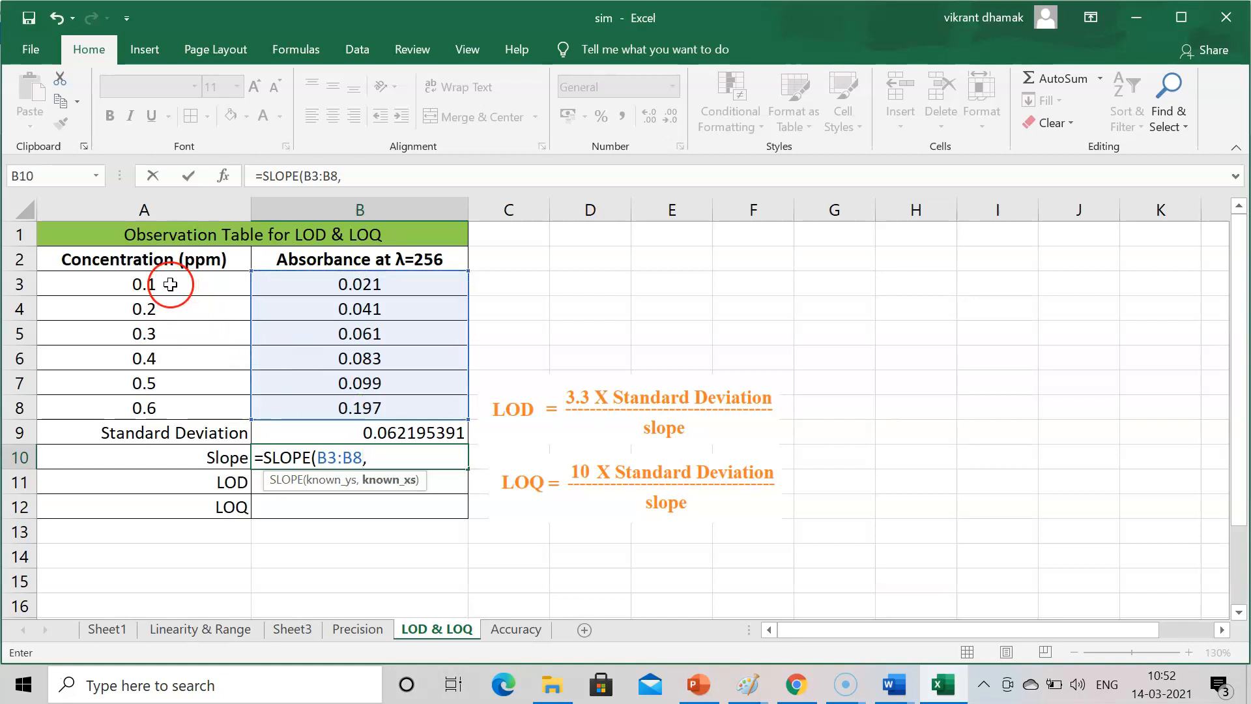
{"action": "left_click", "coordinate": [144, 283]}
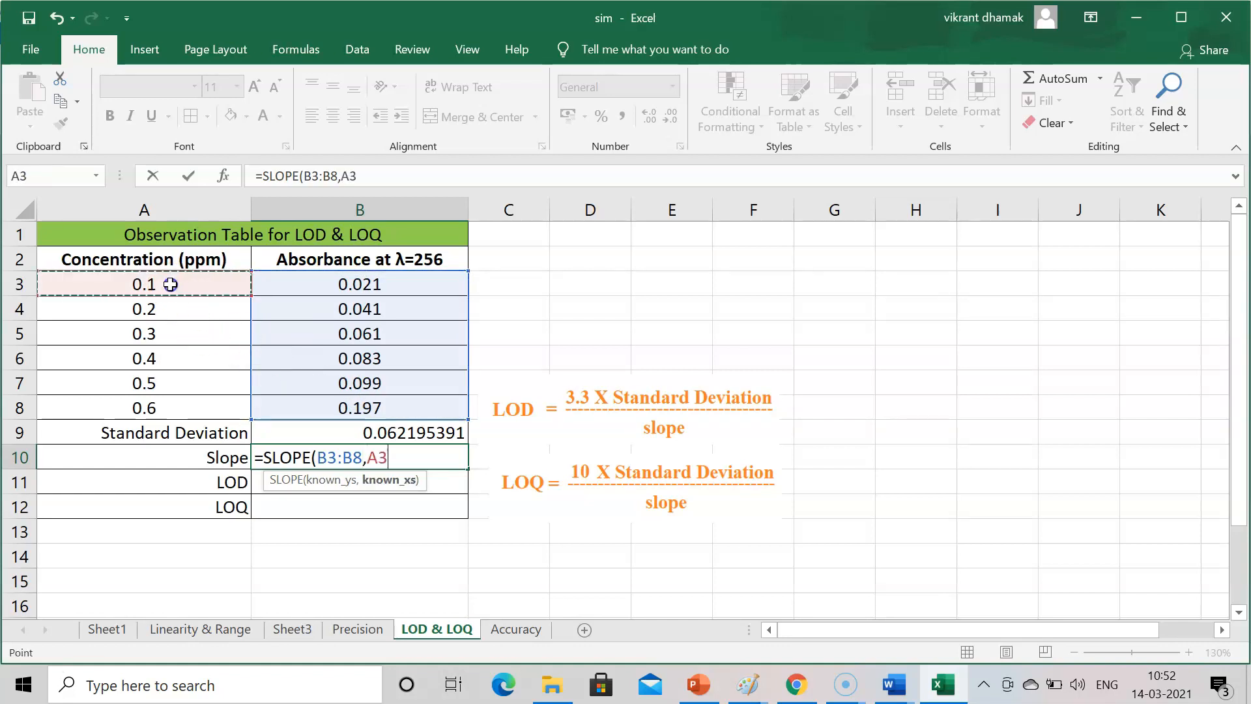
{"action": "left_click_drag", "start_coordinate": [144, 283], "coordinate": [144, 407]}
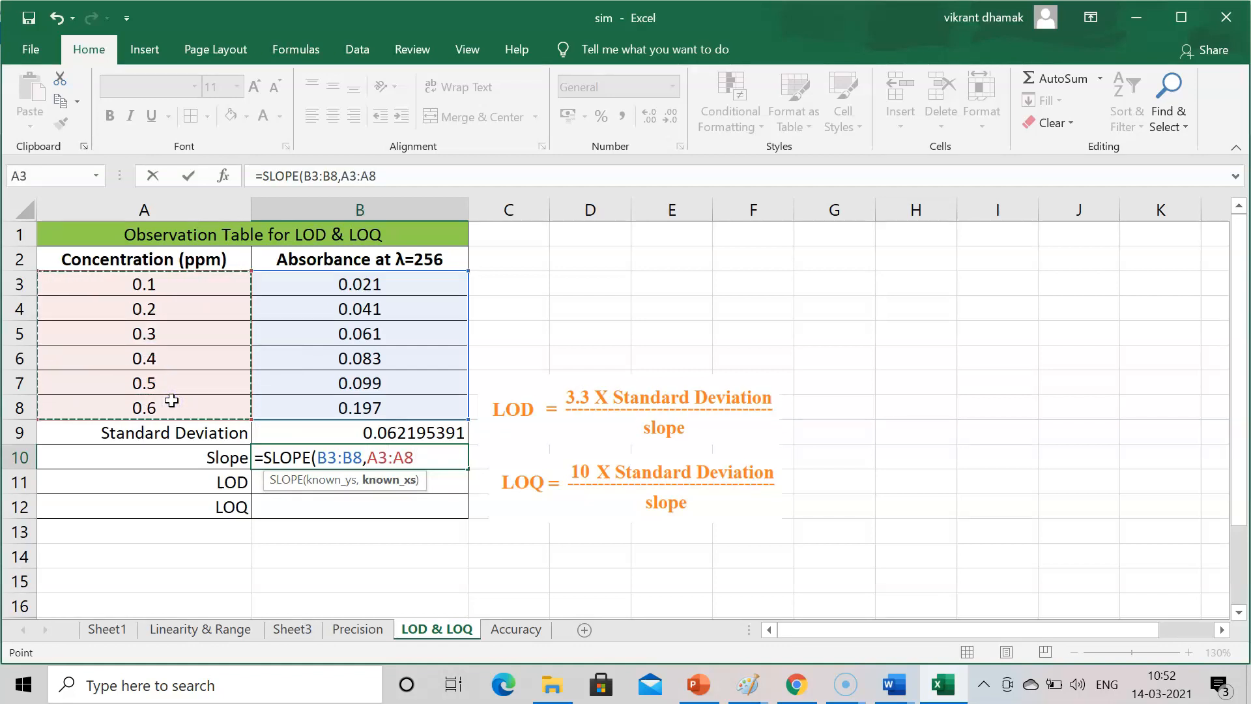
{"action": "key", "text": "enter"}
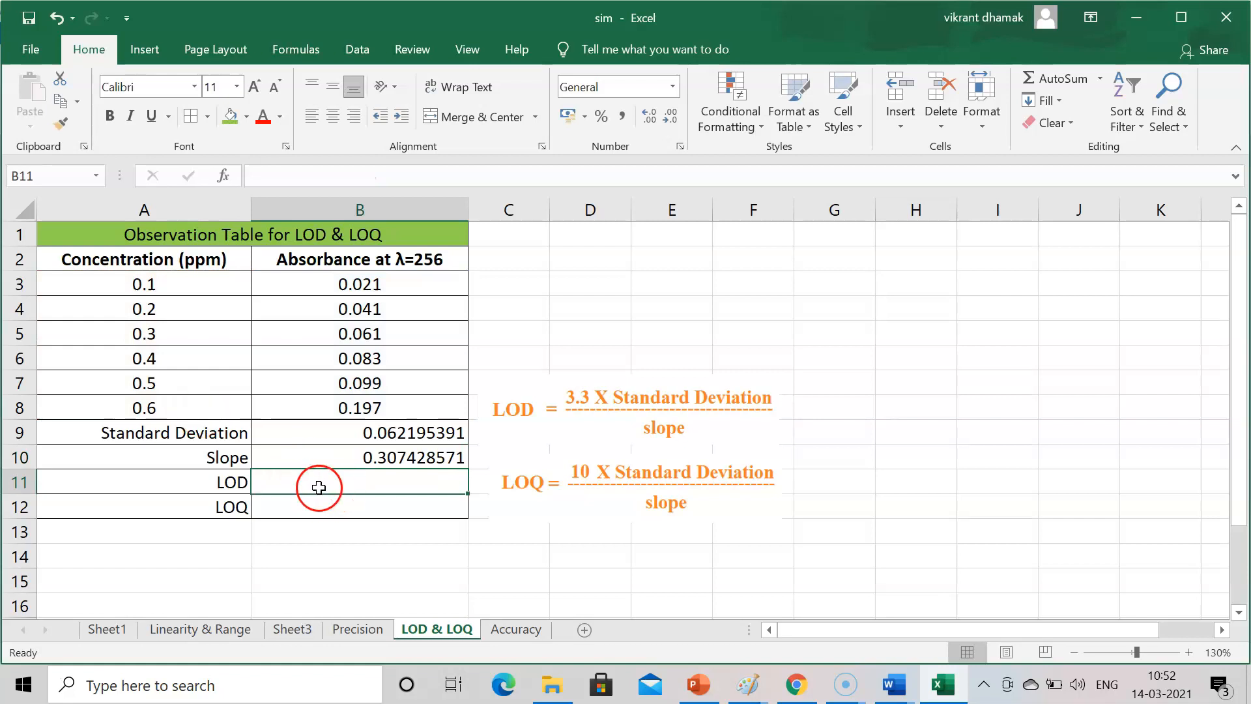
{"action": "mouse_move", "coordinate": [614, 399]}
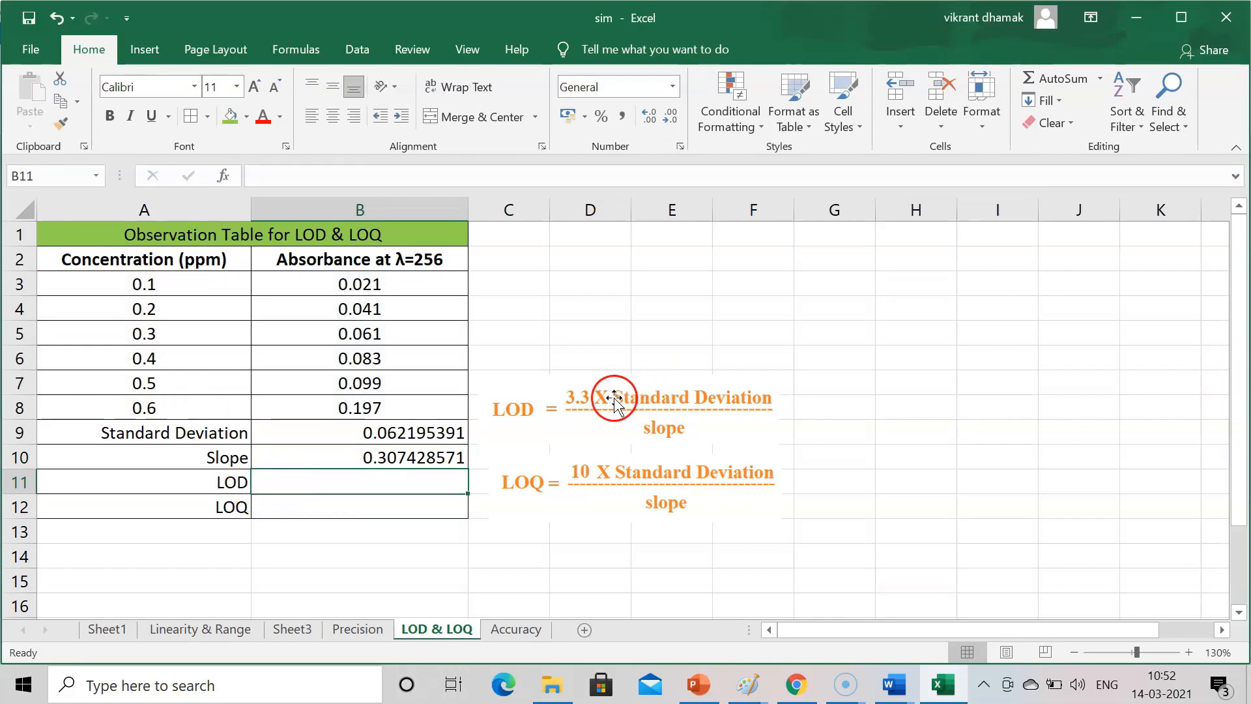
{"action": "mouse_move", "coordinate": [581, 403]}
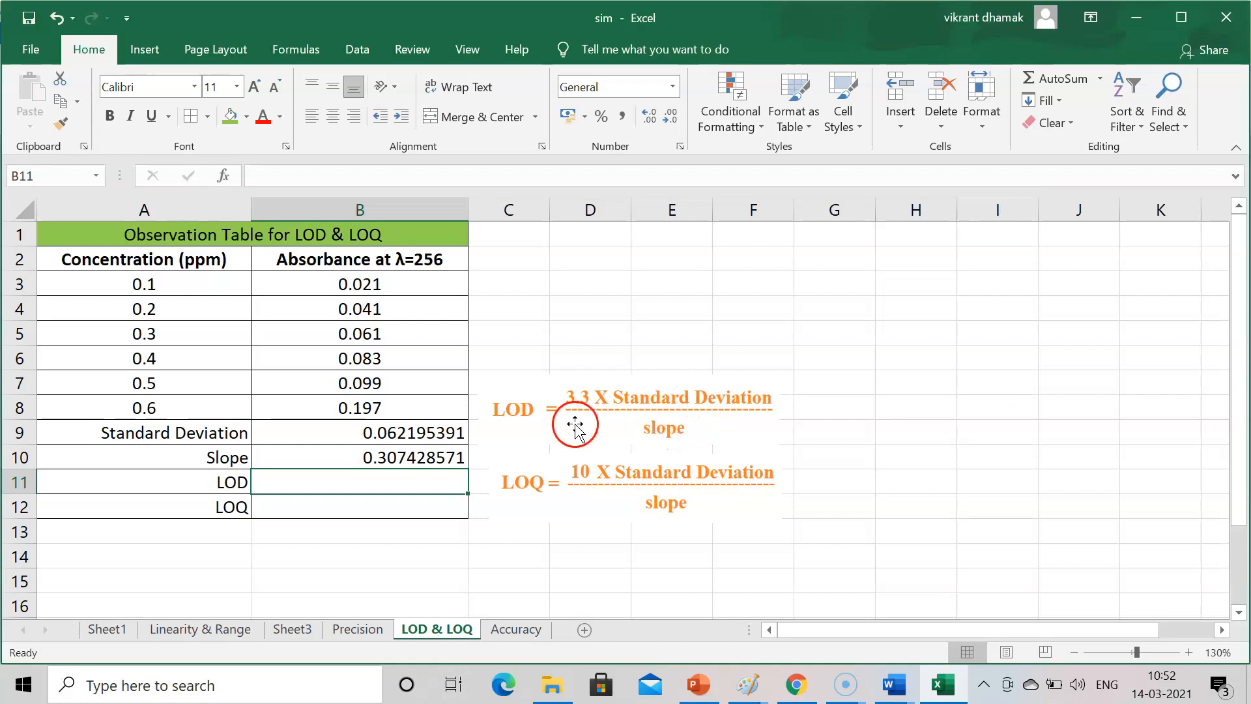
{"action": "mouse_move", "coordinate": [390, 457]}
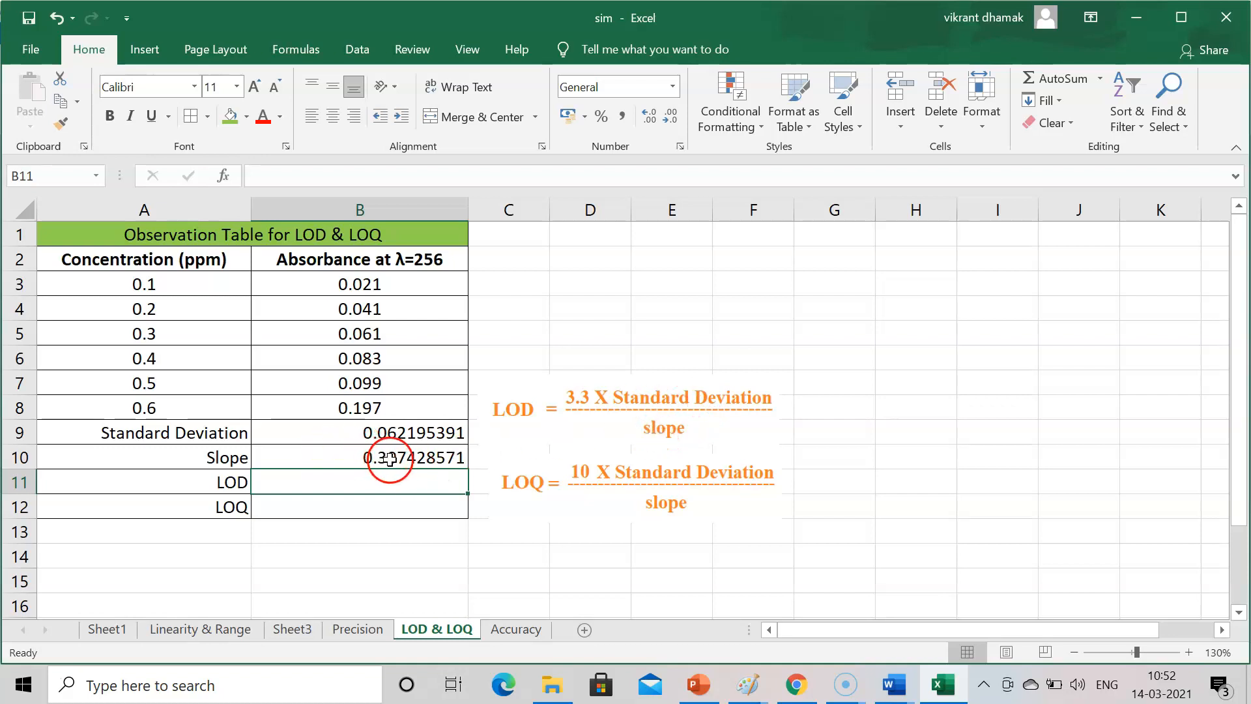
{"action": "mouse_move", "coordinate": [522, 486]}
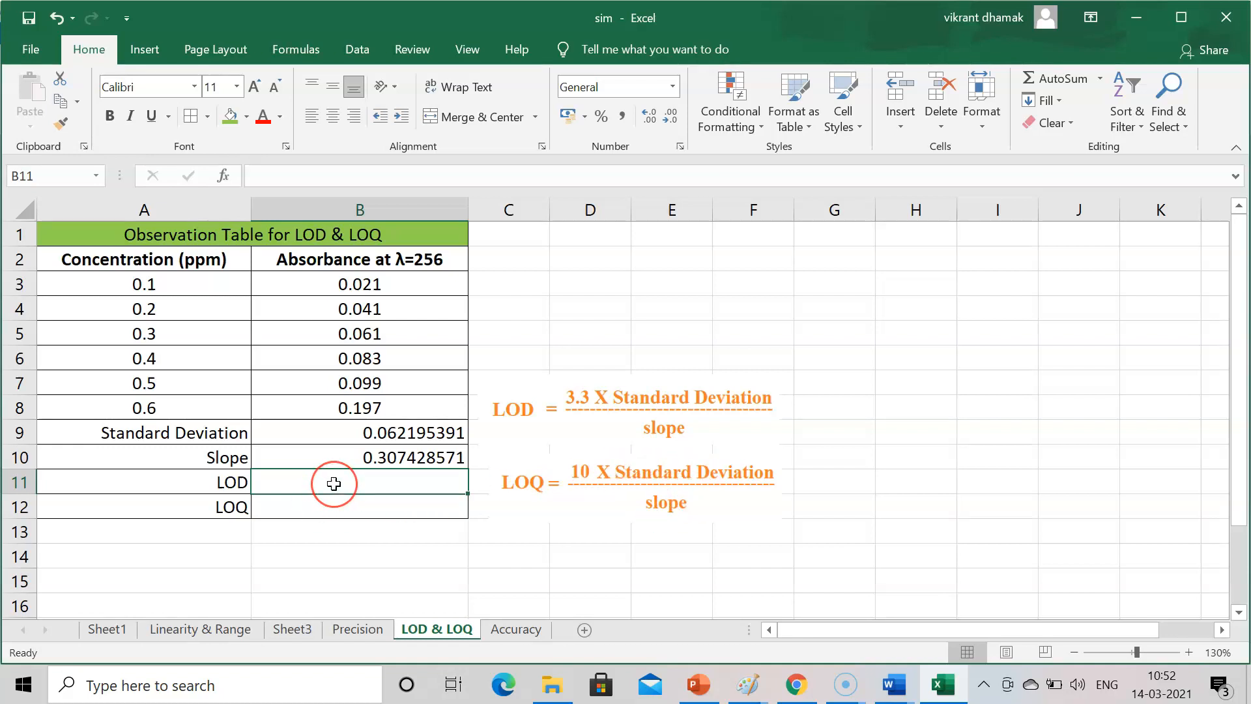
Step: Enter the LOD formula =(3.3*B9)/B10 in B11, giving 0.667617813
{"action": "type", "text": "="}
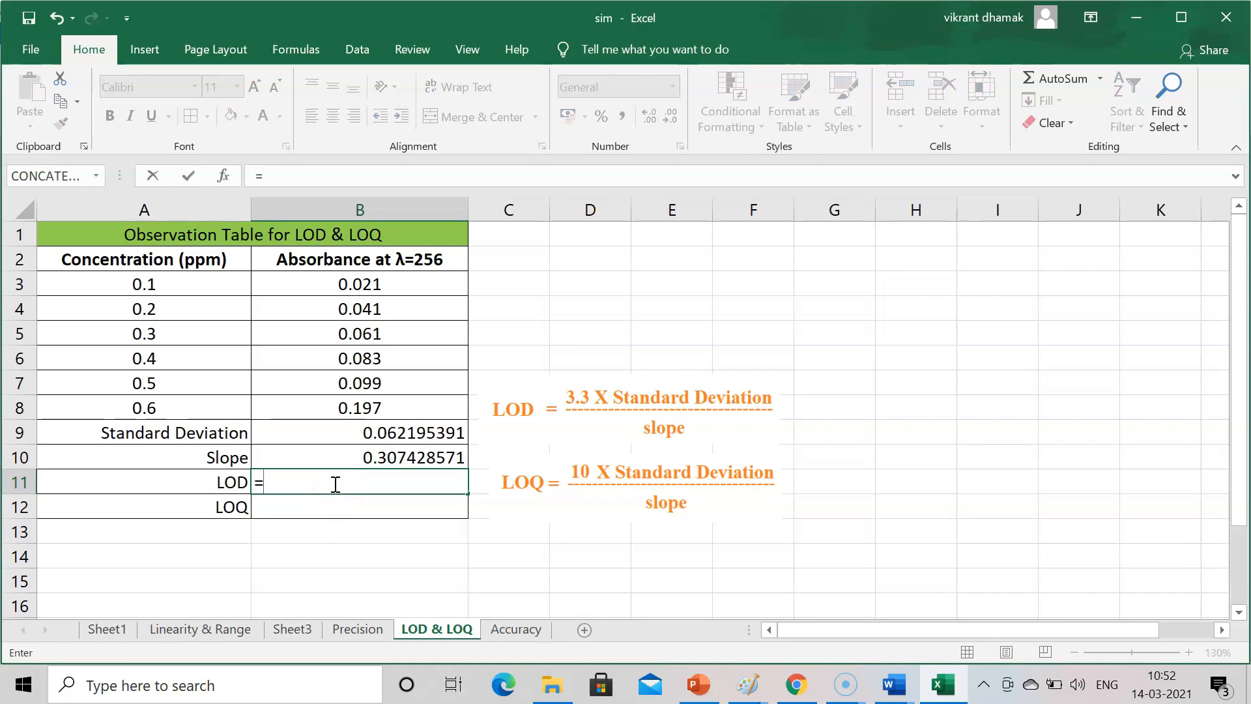
{"action": "type", "text": "("}
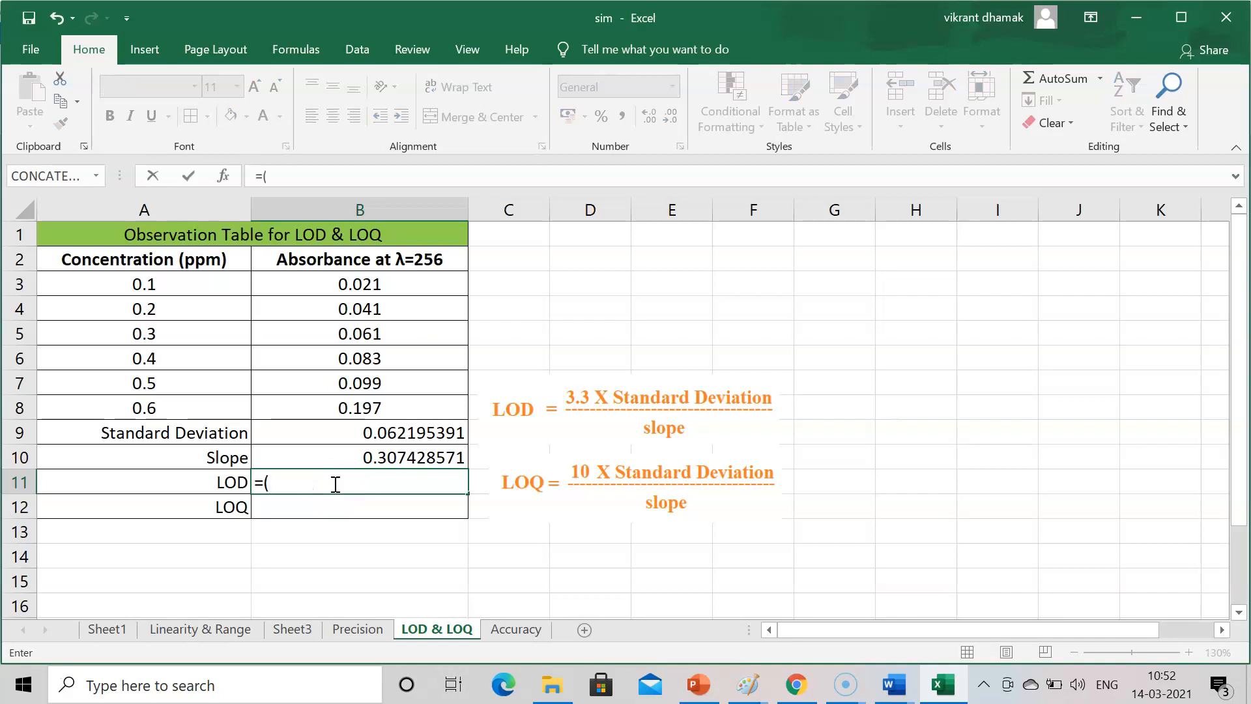
{"action": "type", "text": "3.3"}
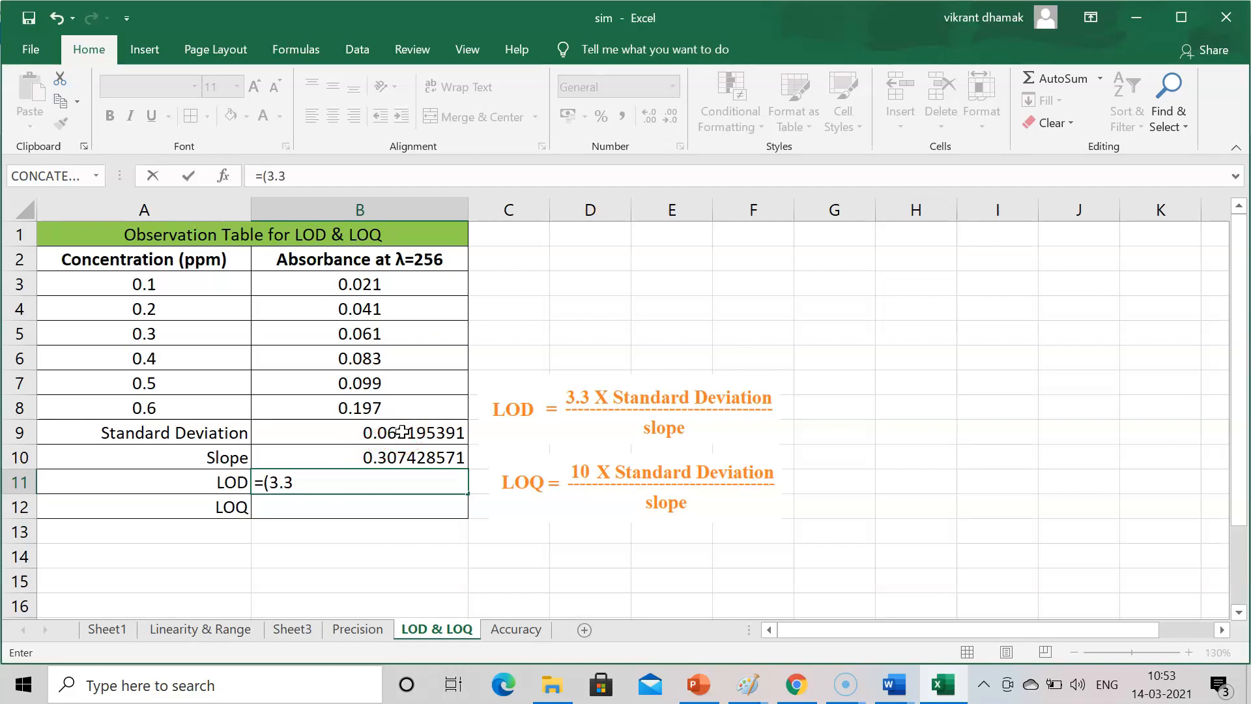
{"action": "type", "text": "*"}
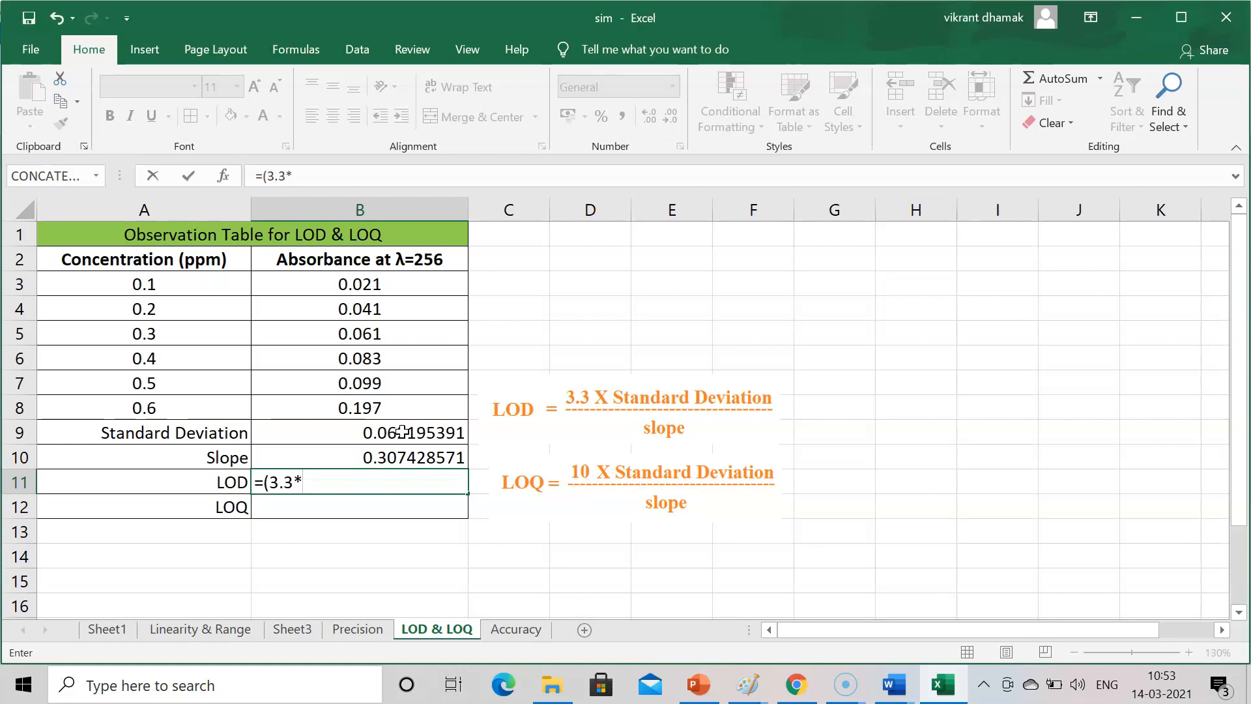
{"action": "mouse_move", "coordinate": [415, 439]}
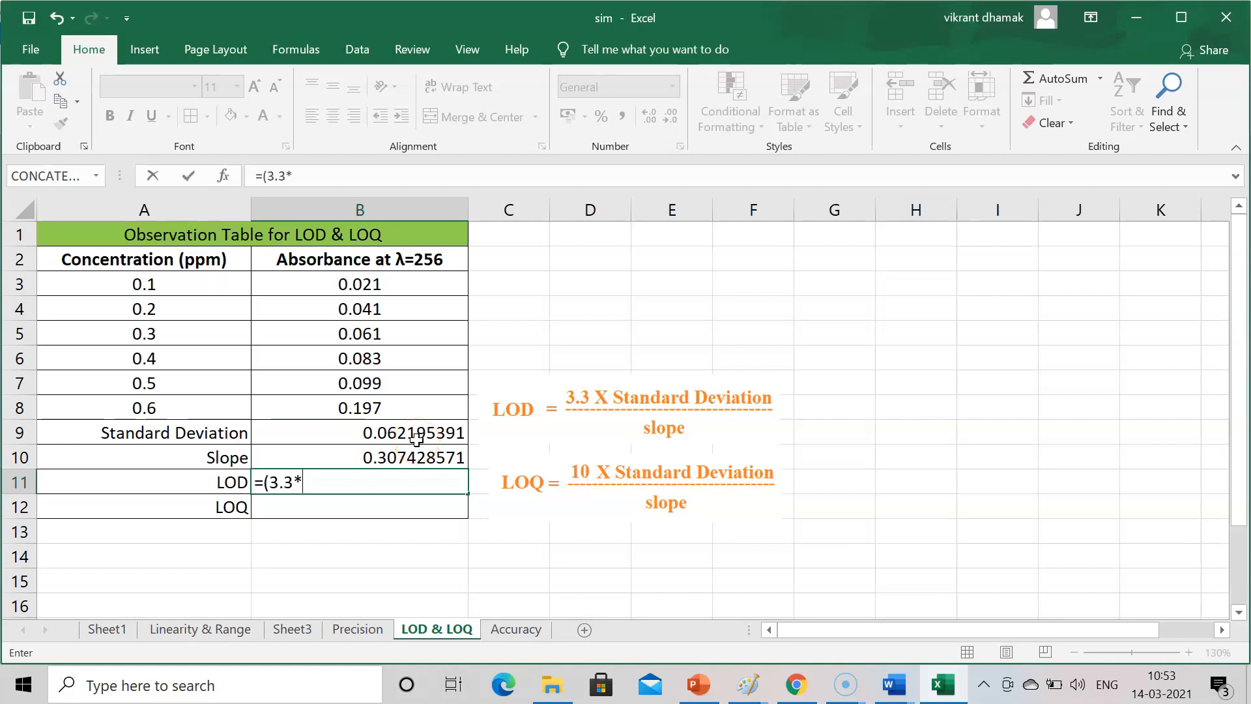
{"action": "left_click", "coordinate": [360, 433]}
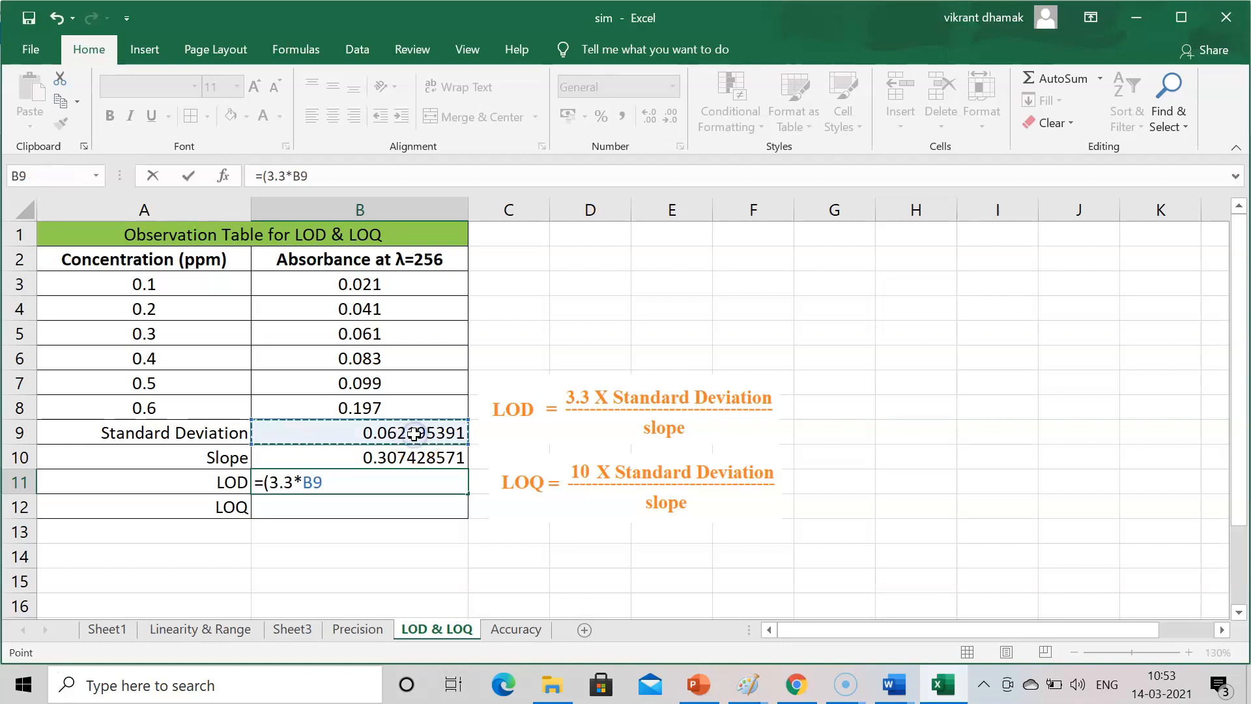
{"action": "type", "text": ")"}
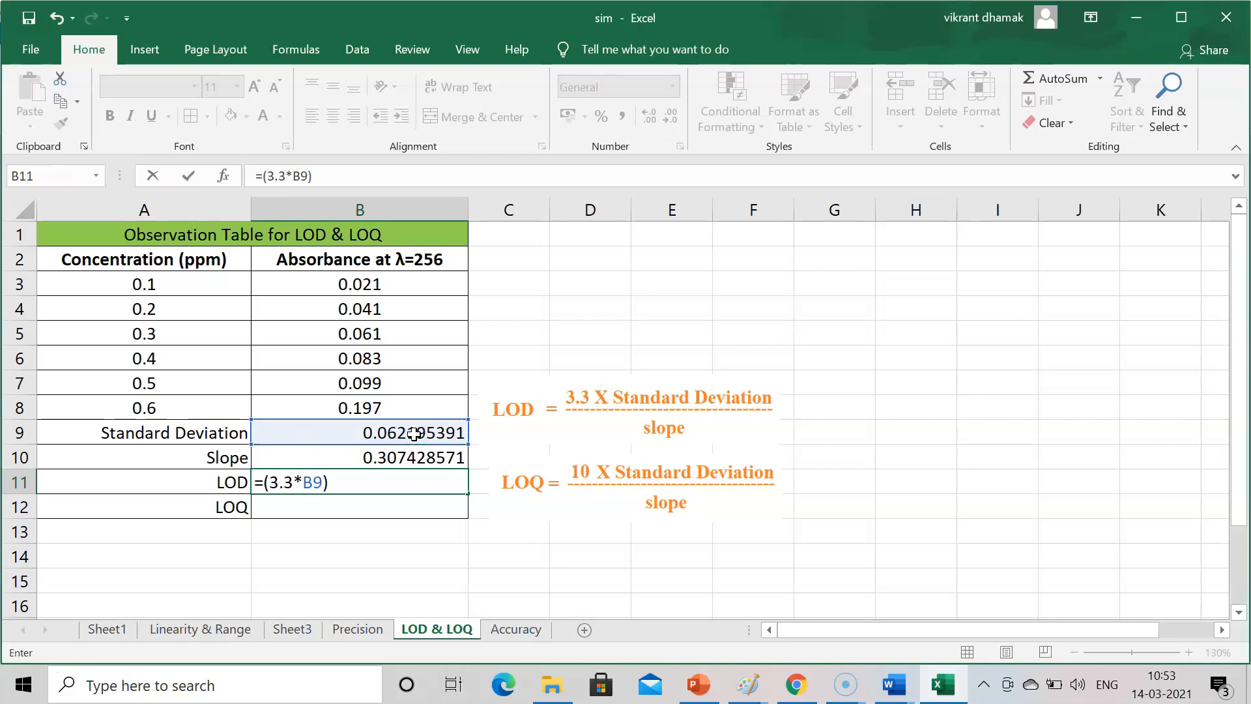
{"action": "type", "text": "/"}
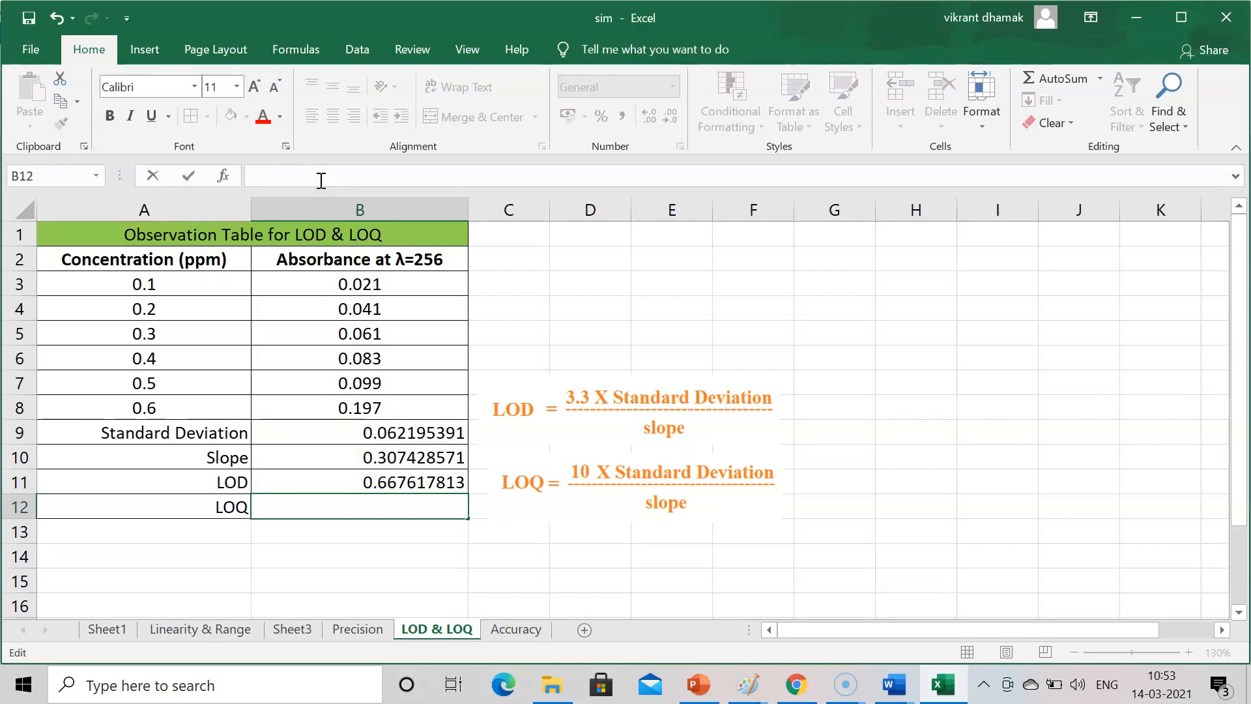
Step: Clear the stray + and begin the LOQ formula =(10* in cell B12
{"action": "type", "text": "+"}
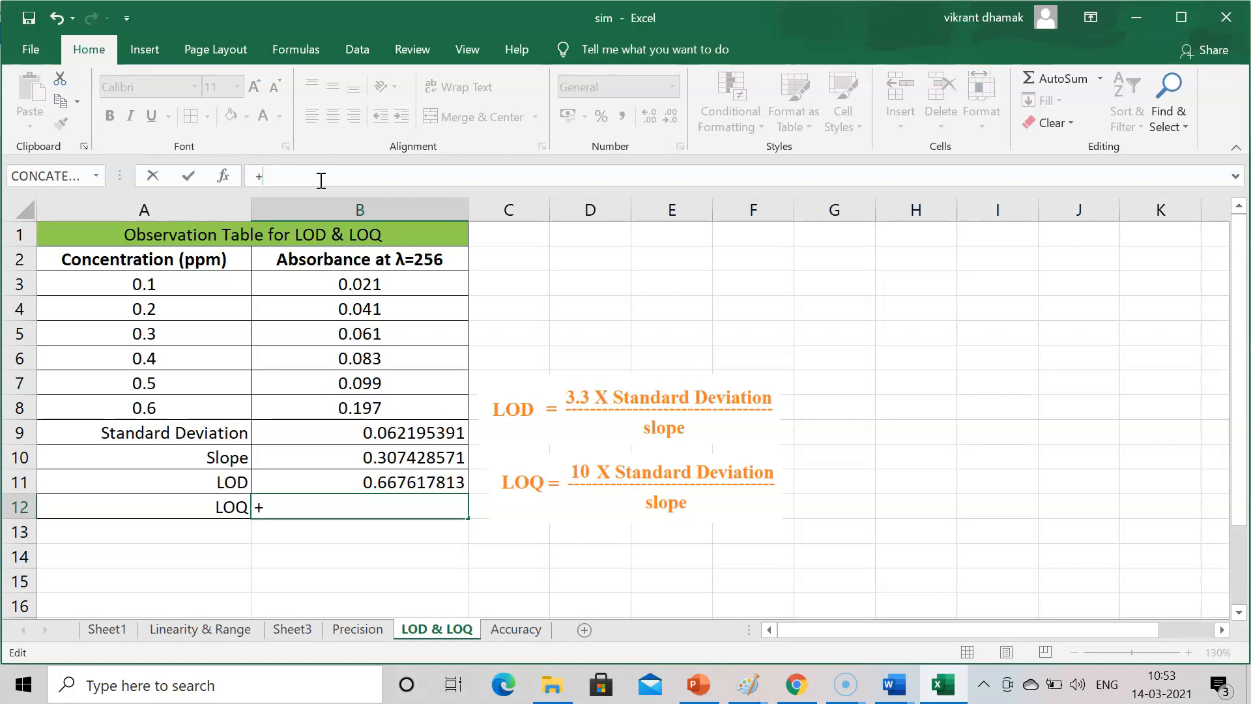
{"action": "key", "text": "Escape"}
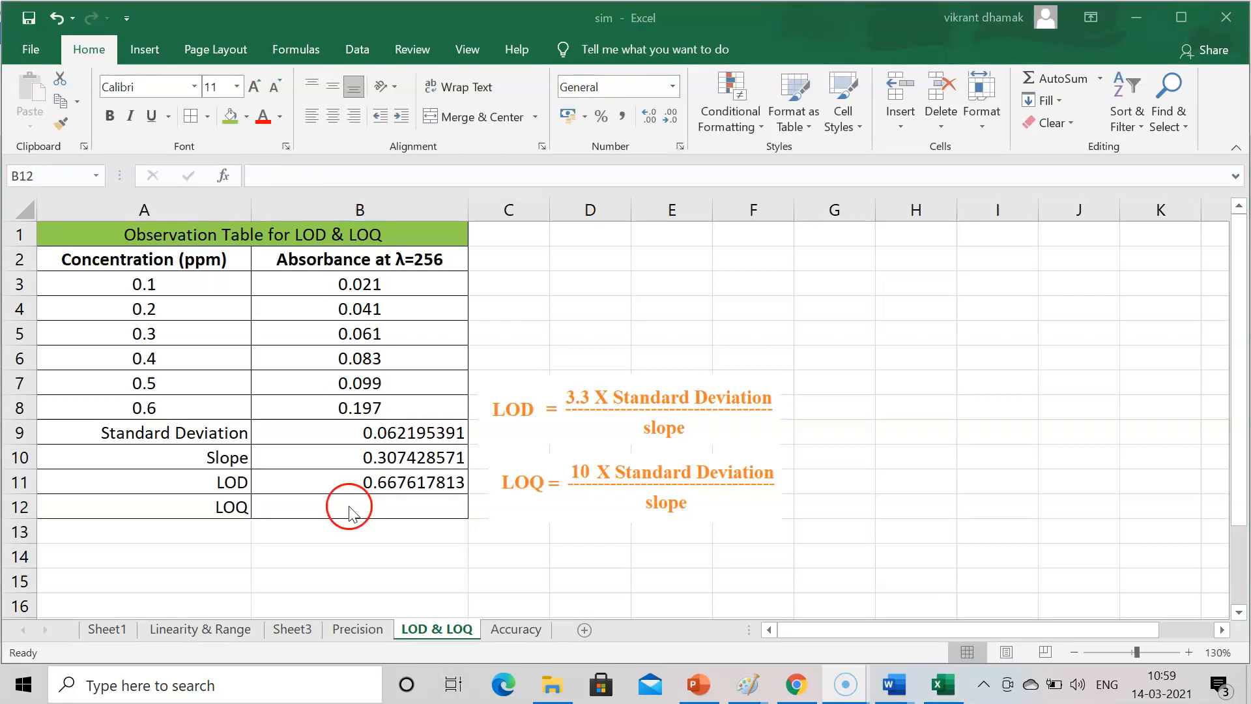
{"action": "left_click", "coordinate": [358, 505]}
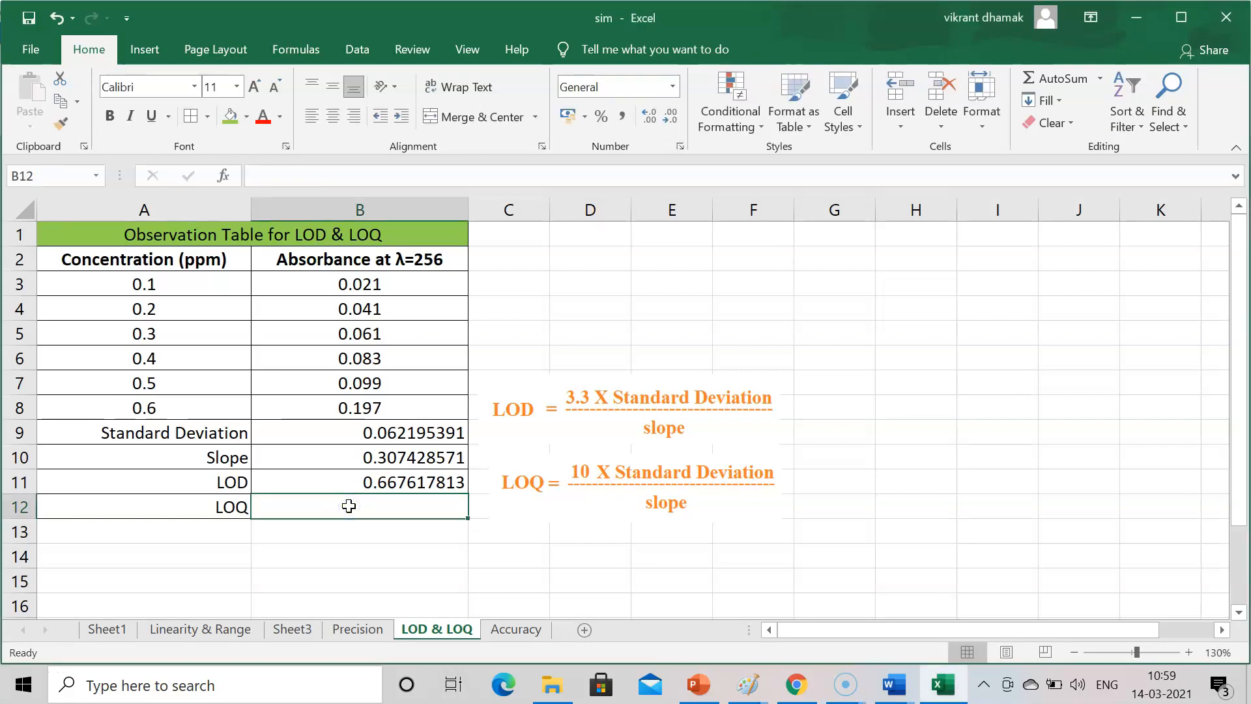
{"action": "type", "text": "="}
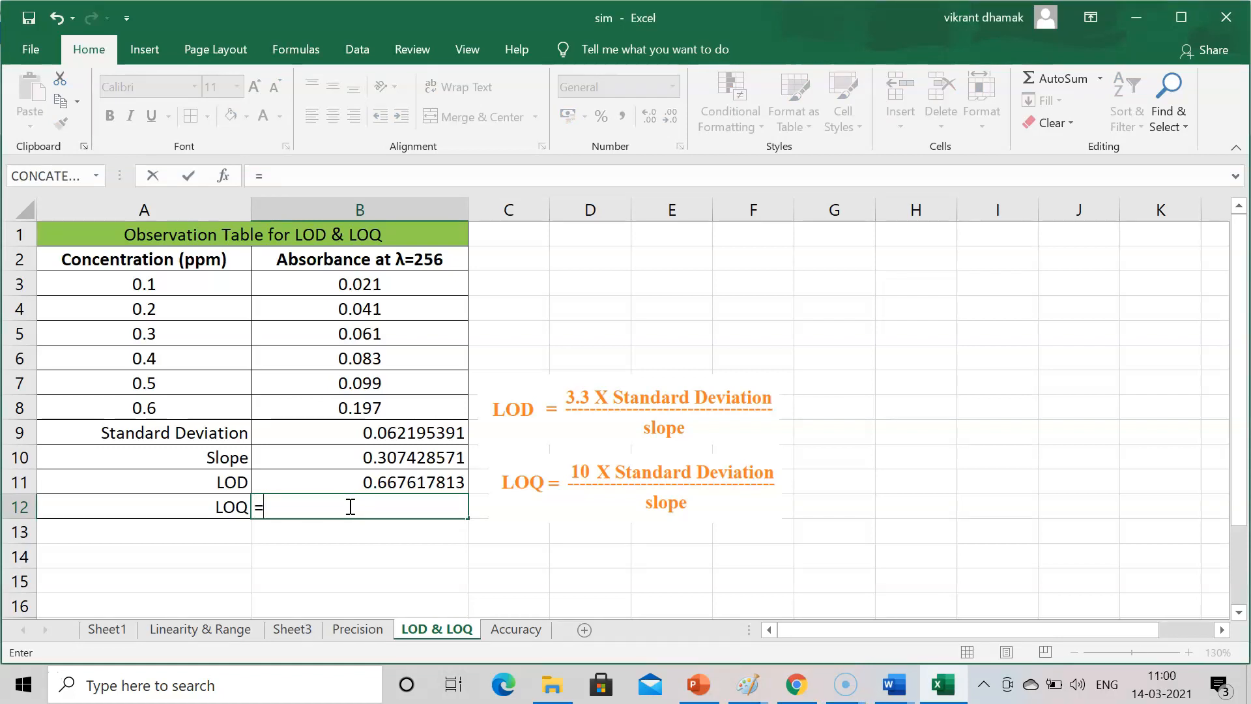
{"action": "type", "text": "(1"}
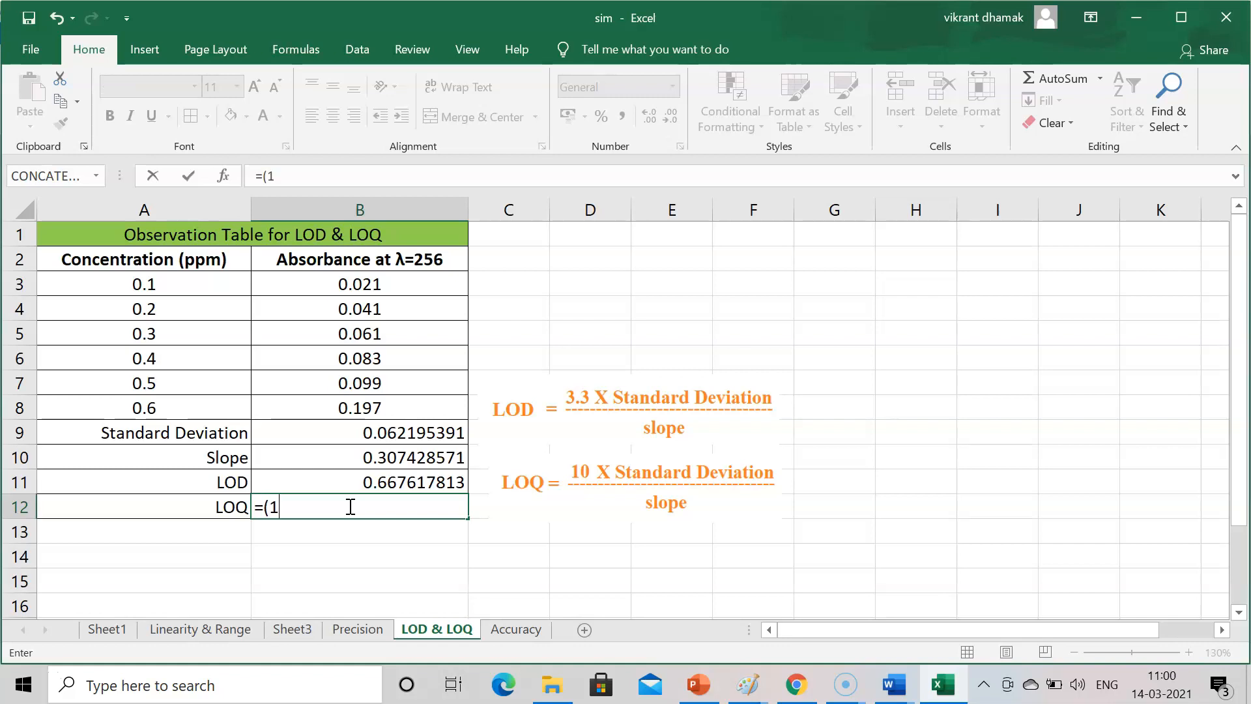
{"action": "type", "text": "0"}
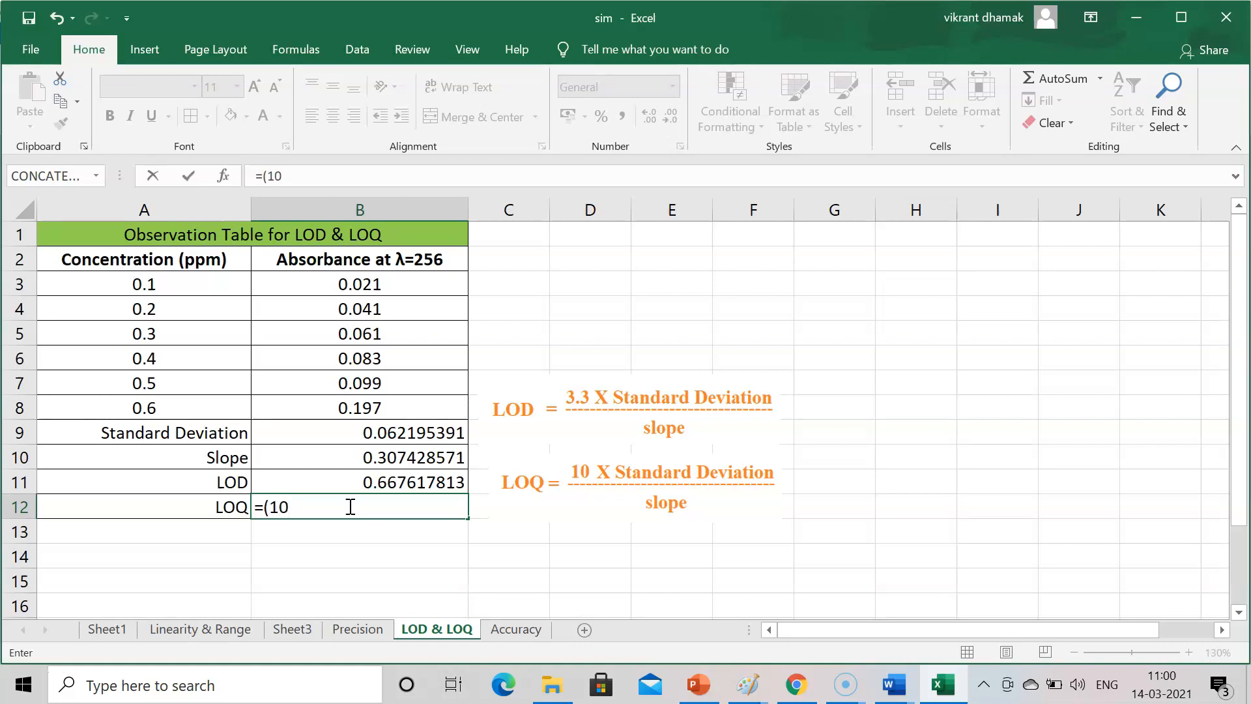
{"action": "type", "text": "*"}
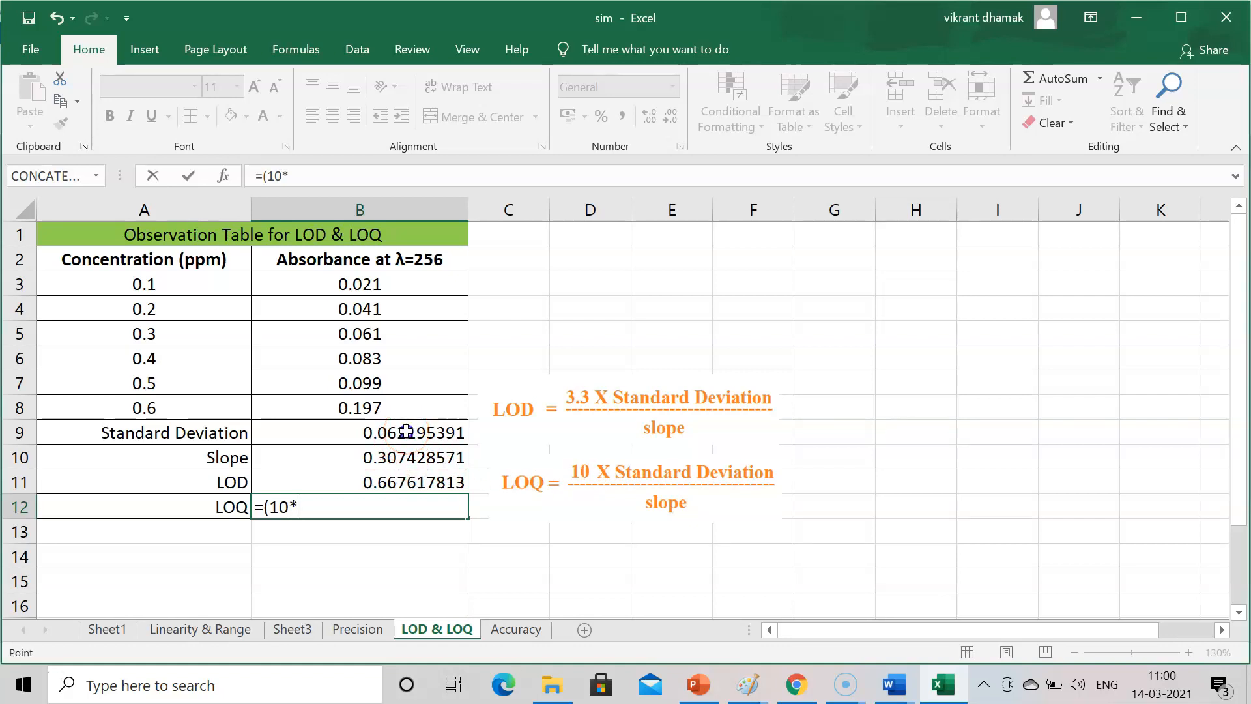
Step: Complete the LOQ formula as =(10*B9)/B10, giving 2.023084281
{"action": "left_click", "coordinate": [360, 432]}
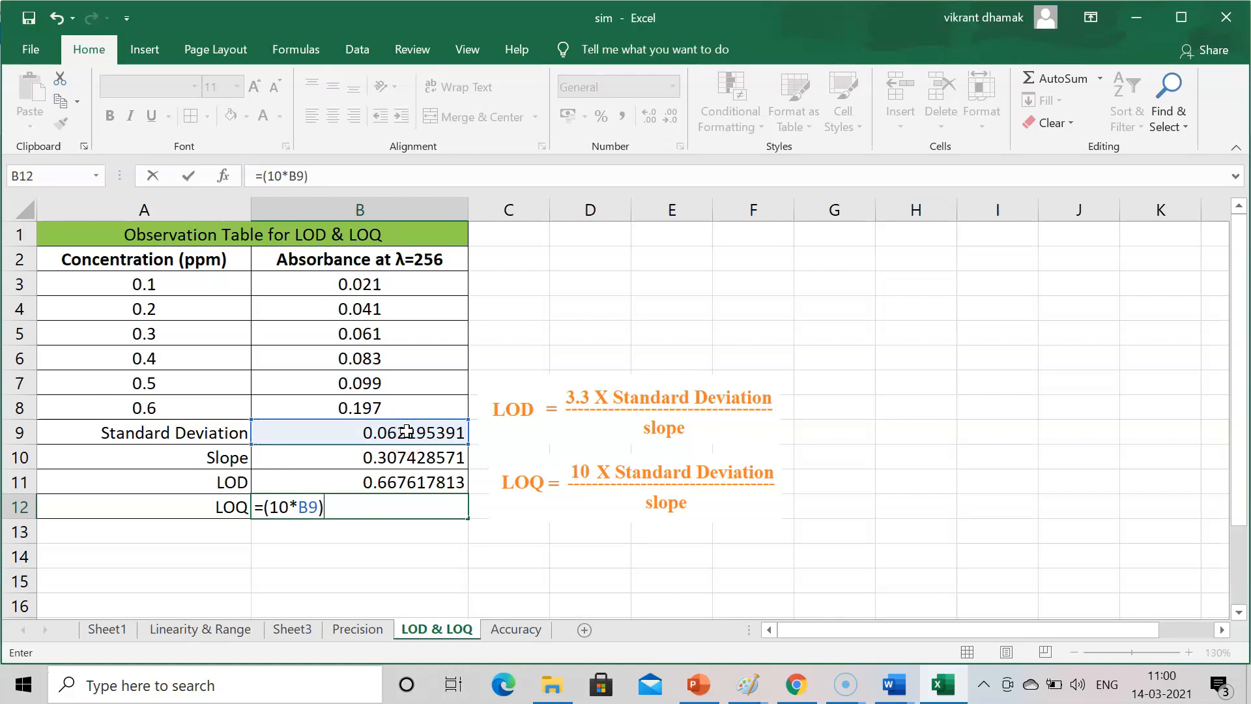
{"action": "type", "text": "/"}
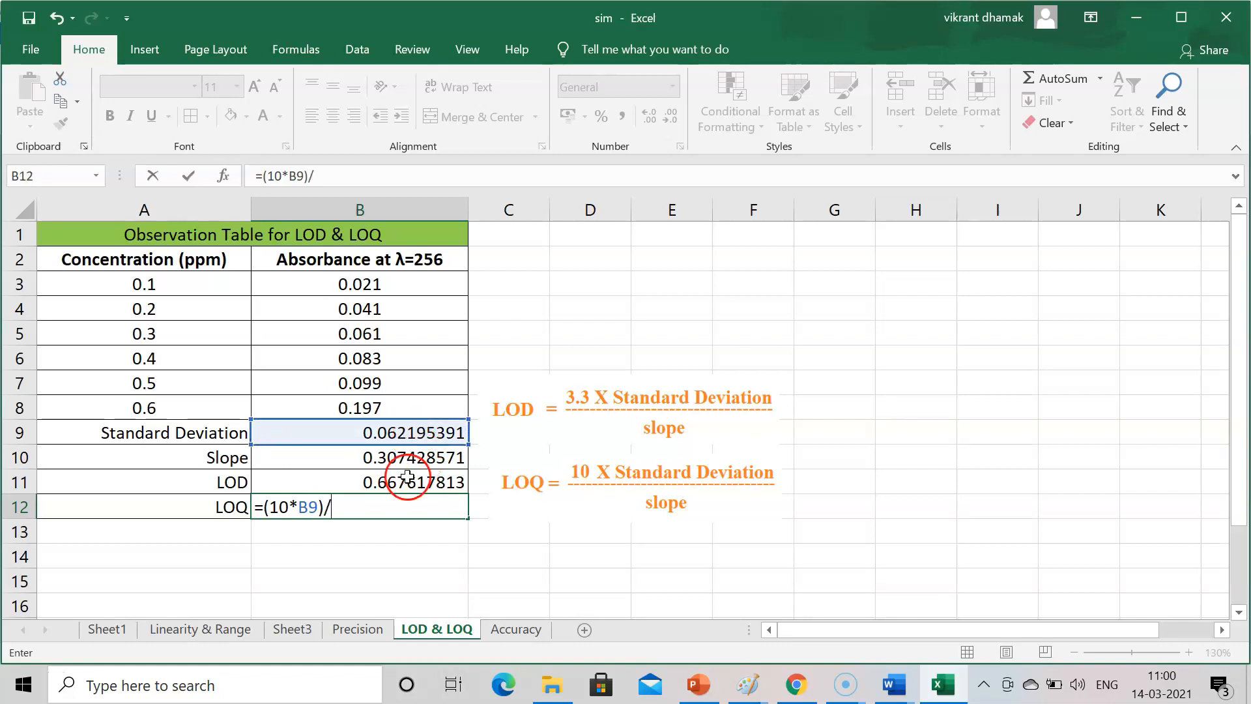
{"action": "left_click", "coordinate": [399, 457]}
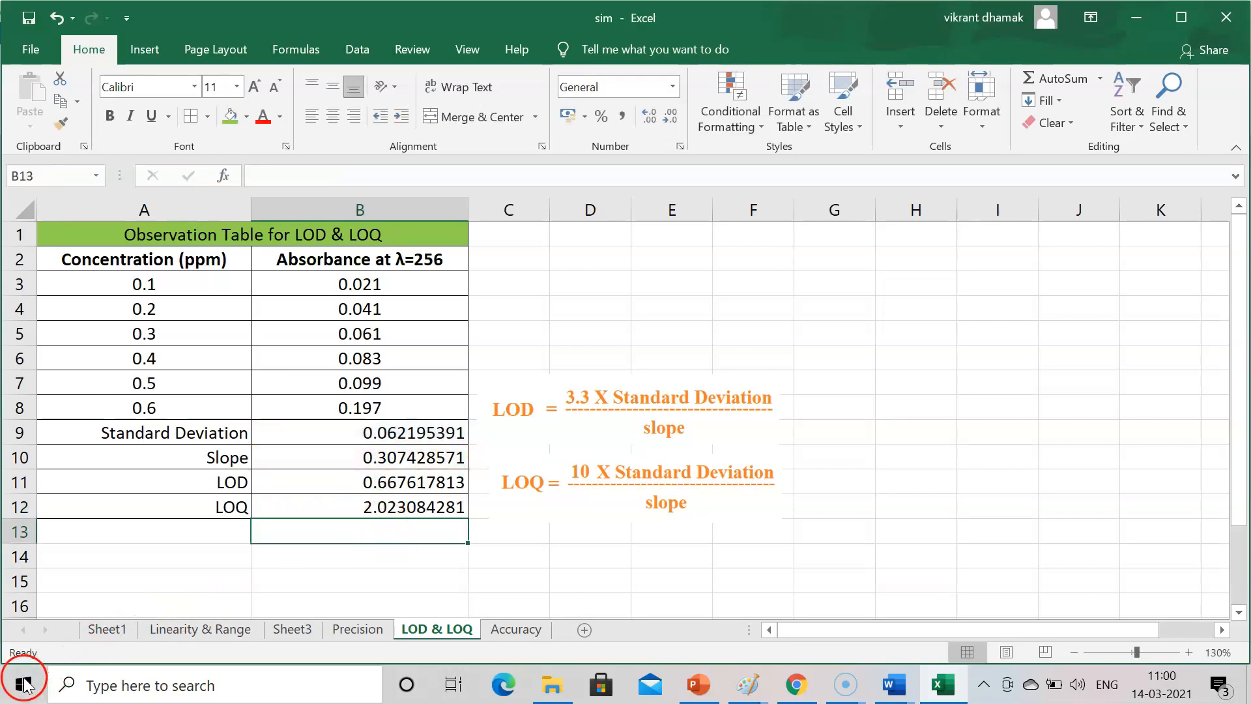
{"action": "type", "text": "="}
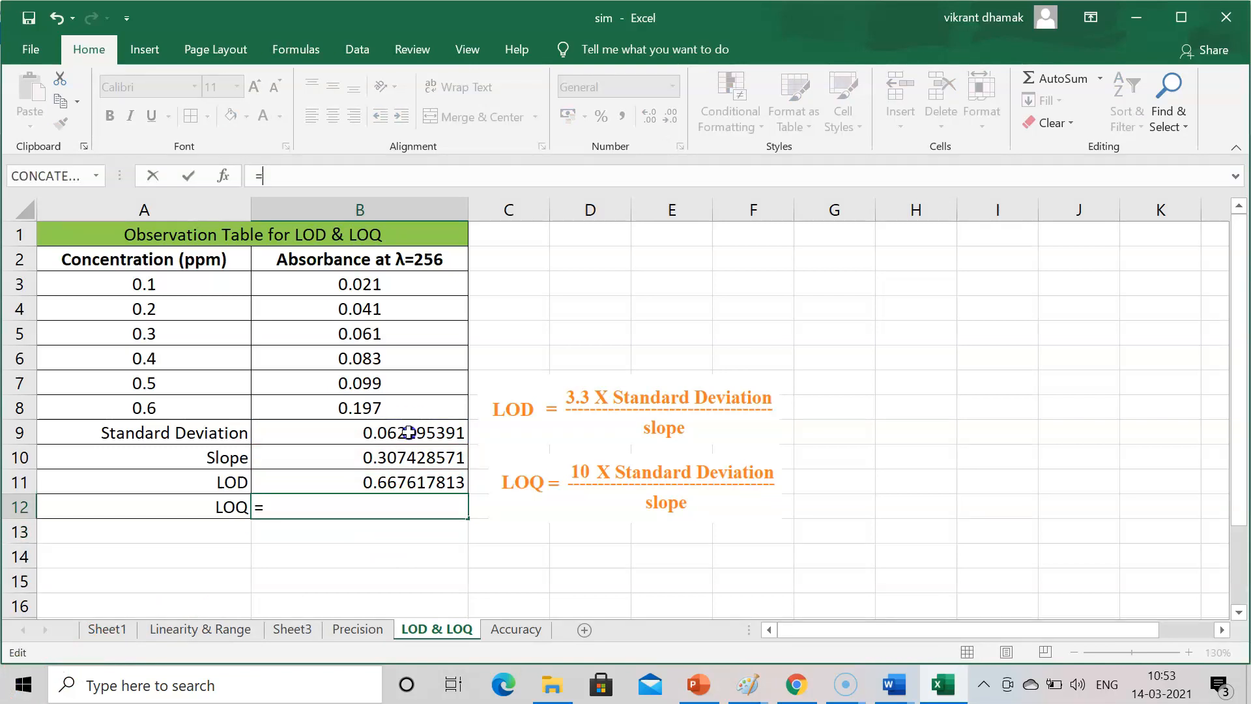
{"action": "key", "text": "Enter"}
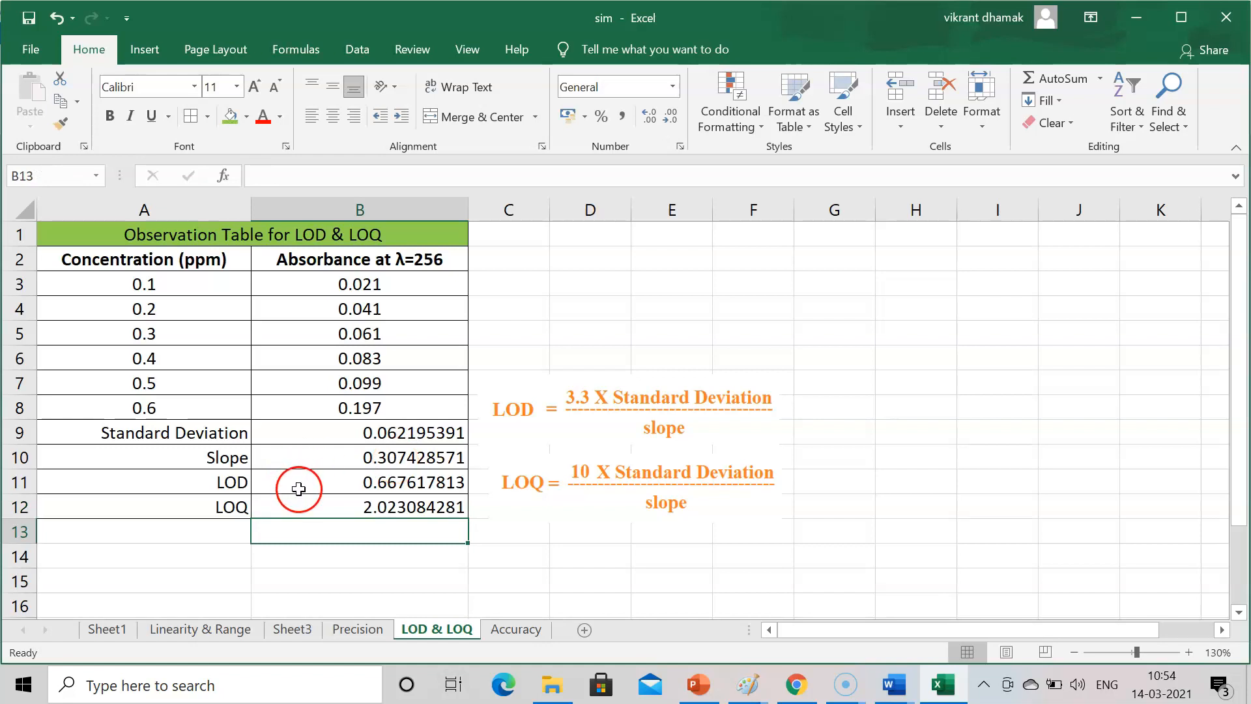
{"action": "mouse_move", "coordinate": [266, 513]}
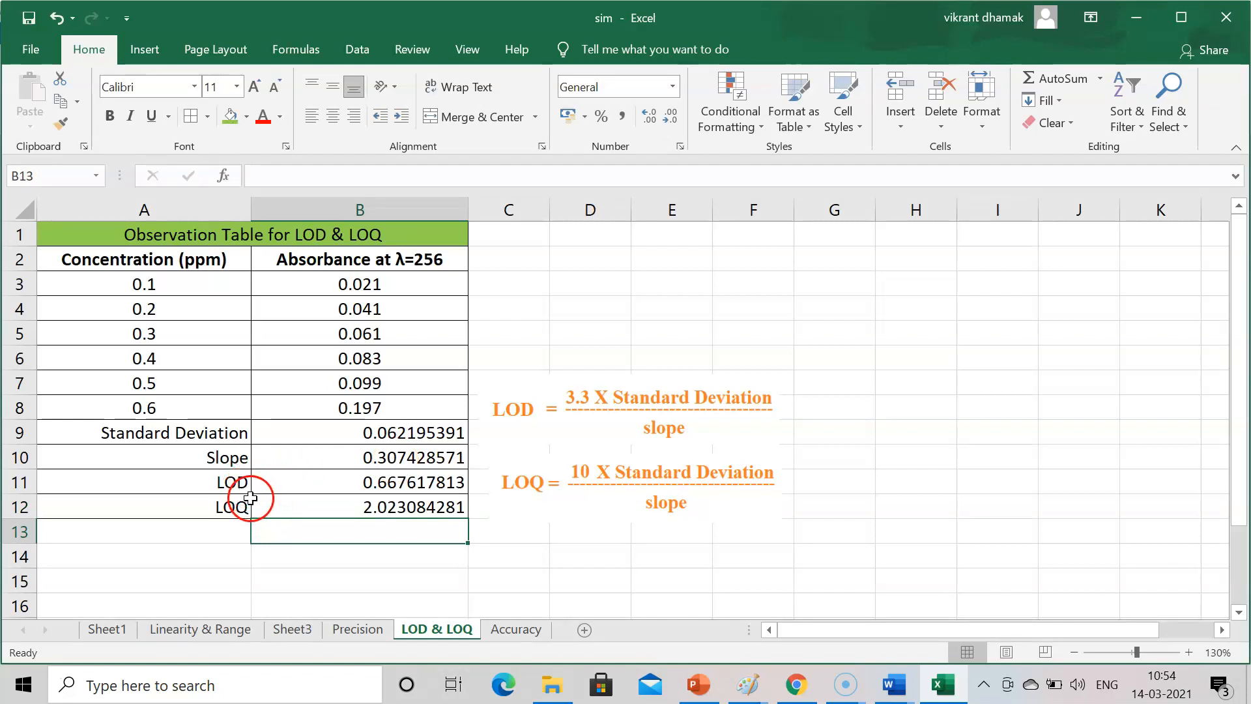
{"action": "mouse_move", "coordinate": [403, 485]}
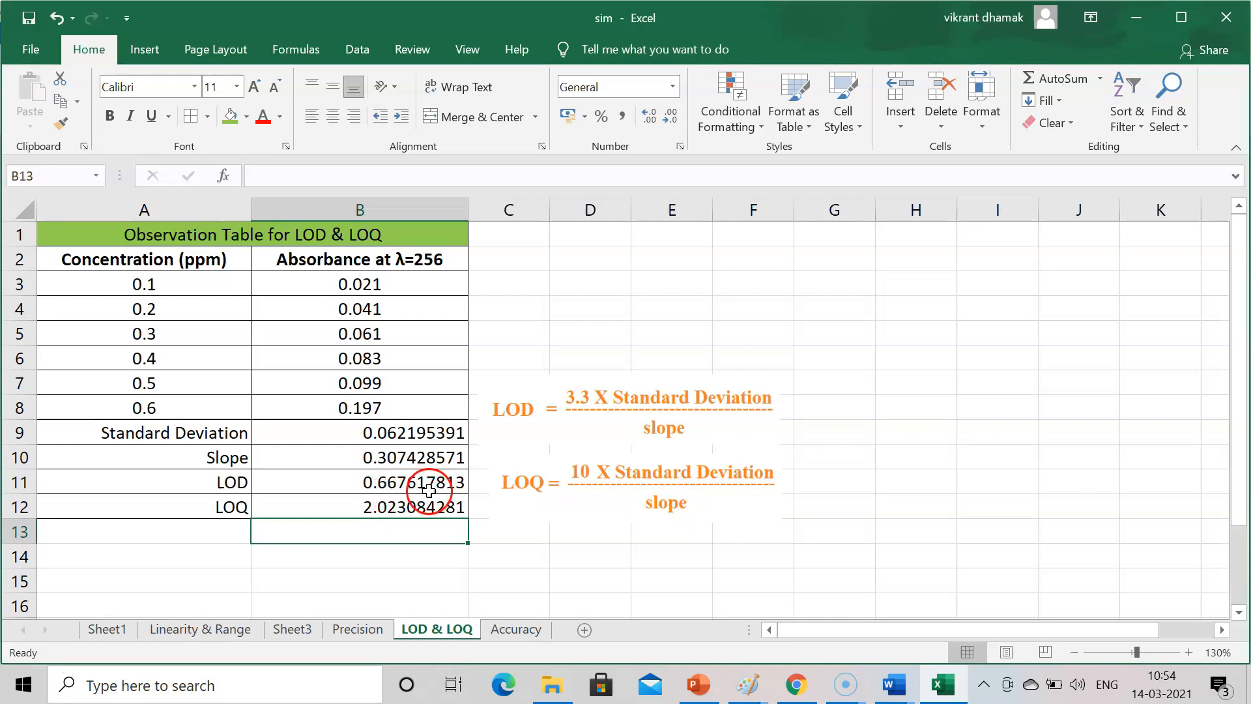
{"action": "mouse_move", "coordinate": [481, 496]}
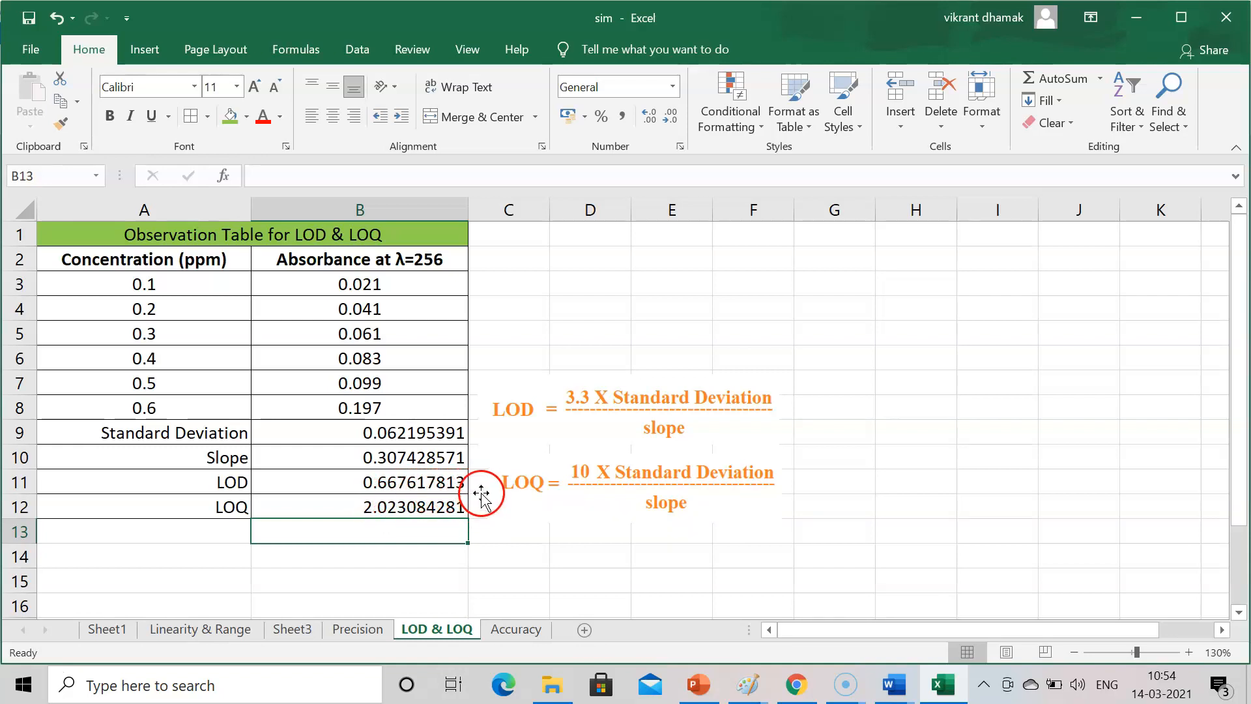
{"action": "mouse_move", "coordinate": [464, 443]}
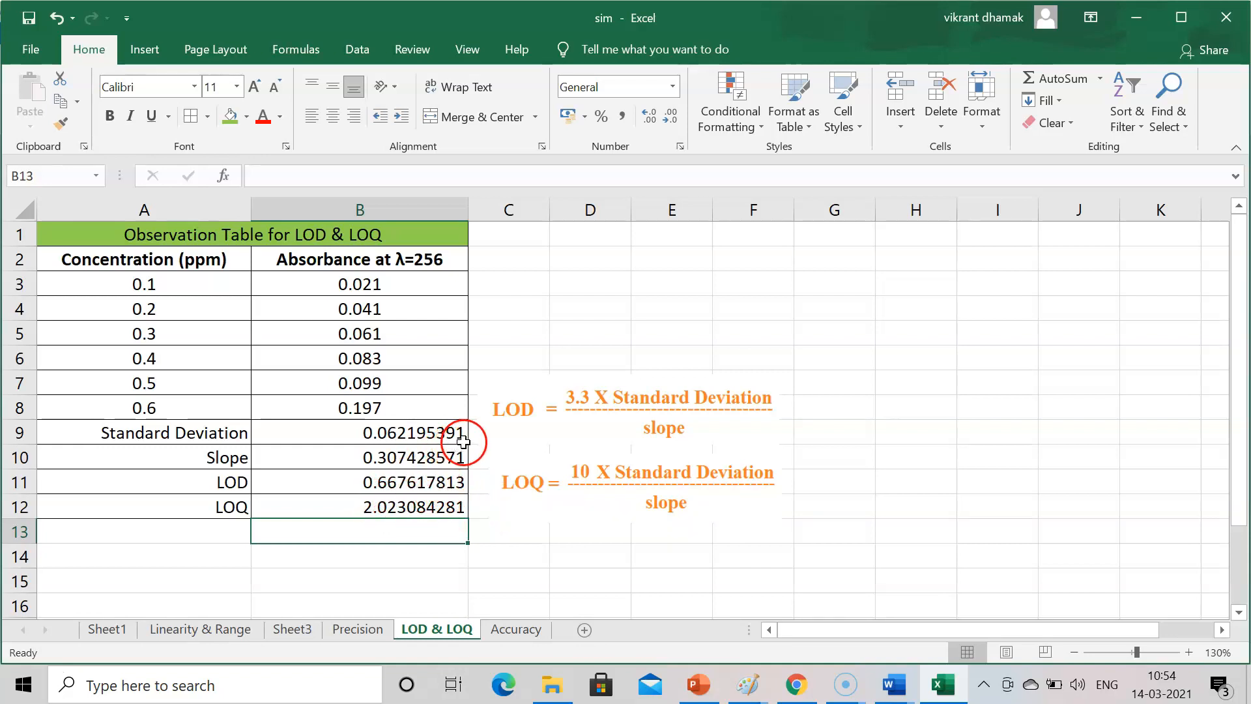
{"action": "mouse_move", "coordinate": [318, 492]}
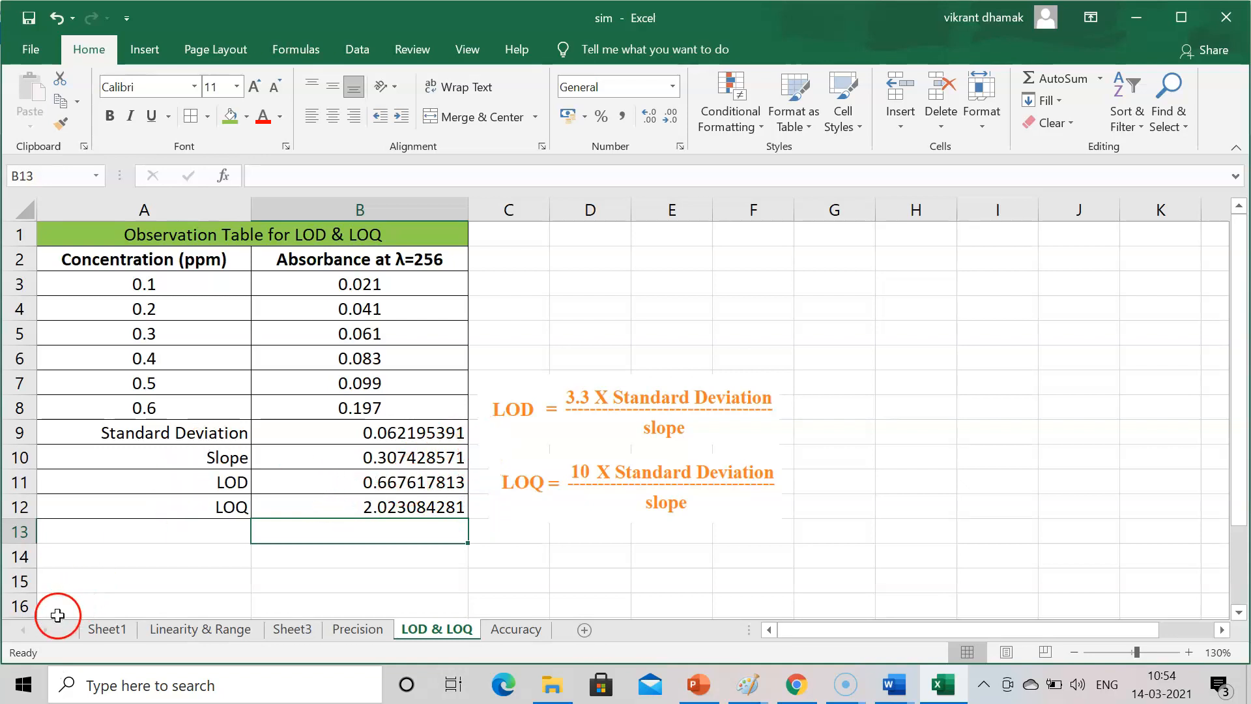
{"action": "mouse_move", "coordinate": [16, 682]}
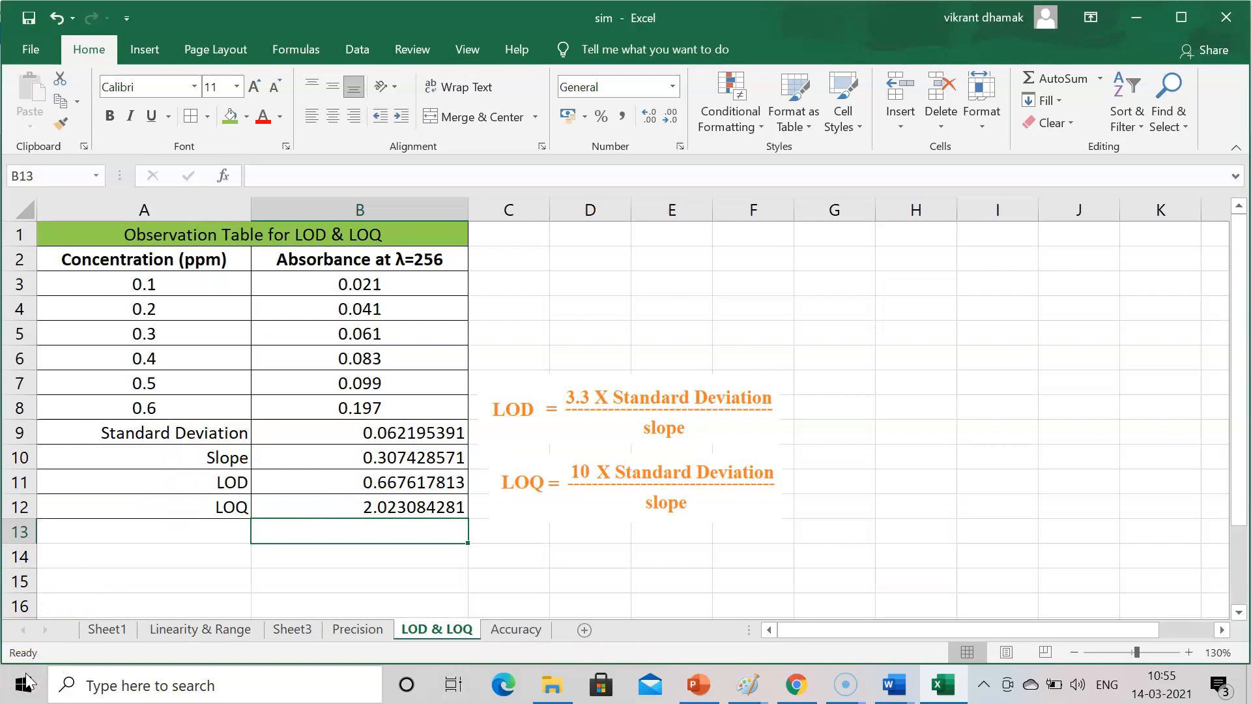